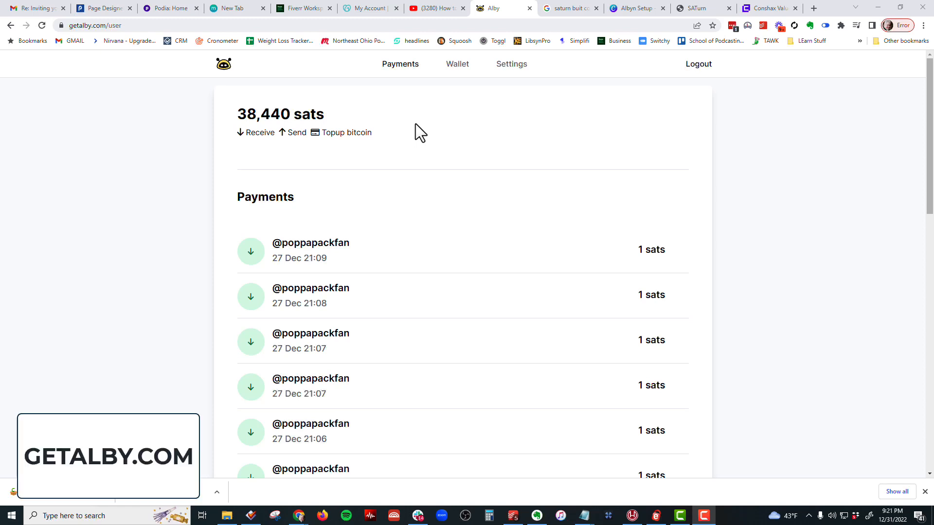
{"action": "mouse_move", "coordinate": [351, 128]}
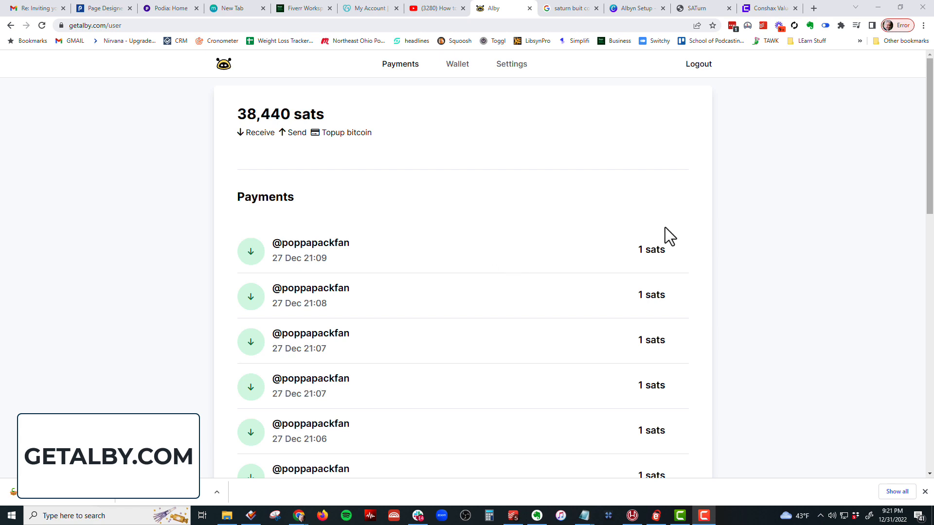
Inspect the 99-sat and 9,901-sat boost details, then view the second payments page
{"action": "scroll", "scroll_direction": "down", "scroll_amount": 3}
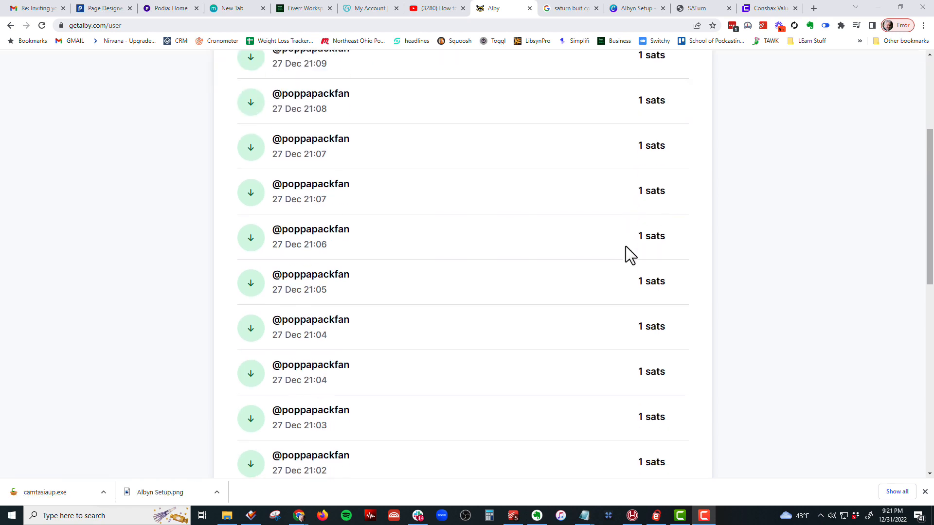
{"action": "scroll", "scroll_direction": "down", "scroll_amount": 3}
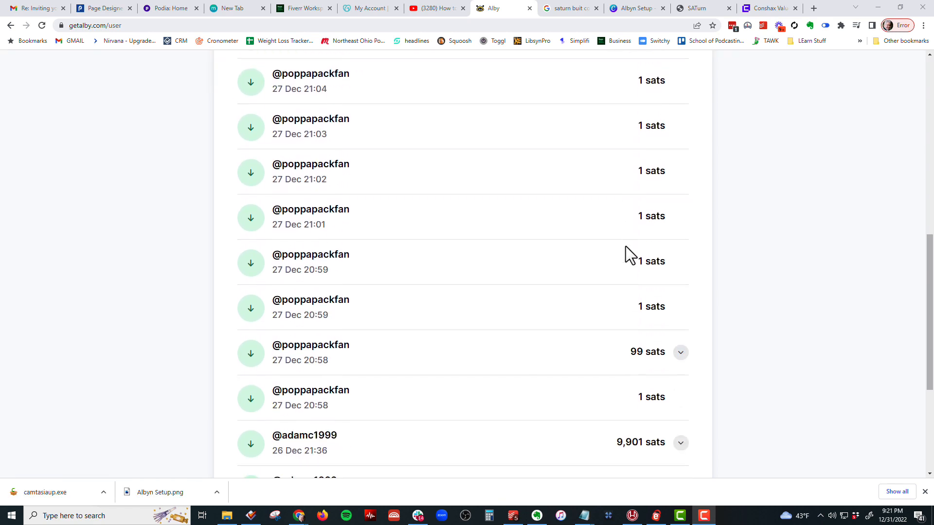
{"action": "scroll", "scroll_direction": "down", "scroll_amount": 3}
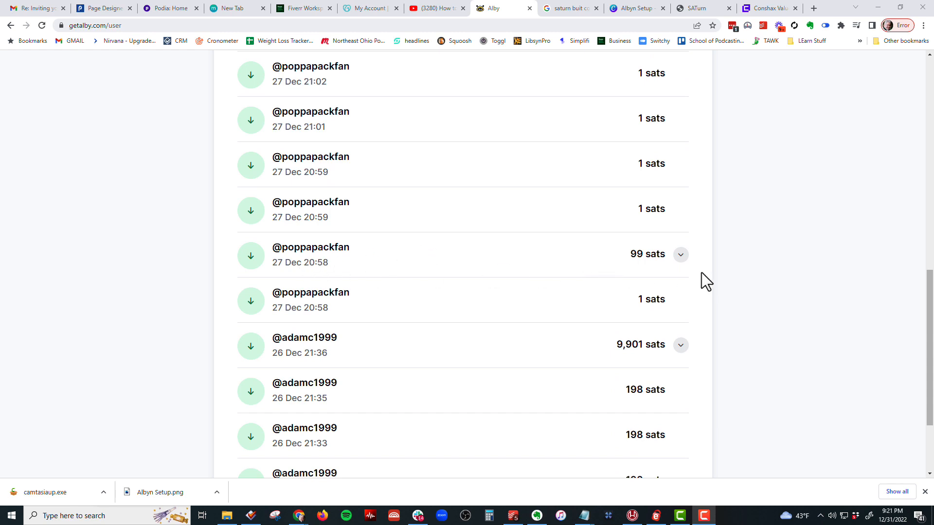
{"action": "left_click", "coordinate": [680, 254]}
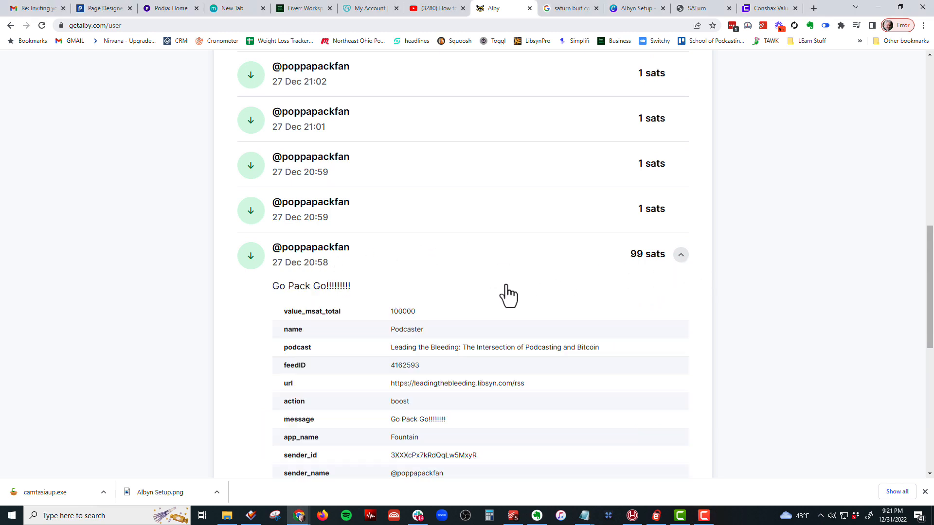
{"action": "scroll", "scroll_direction": "down", "scroll_amount": 3}
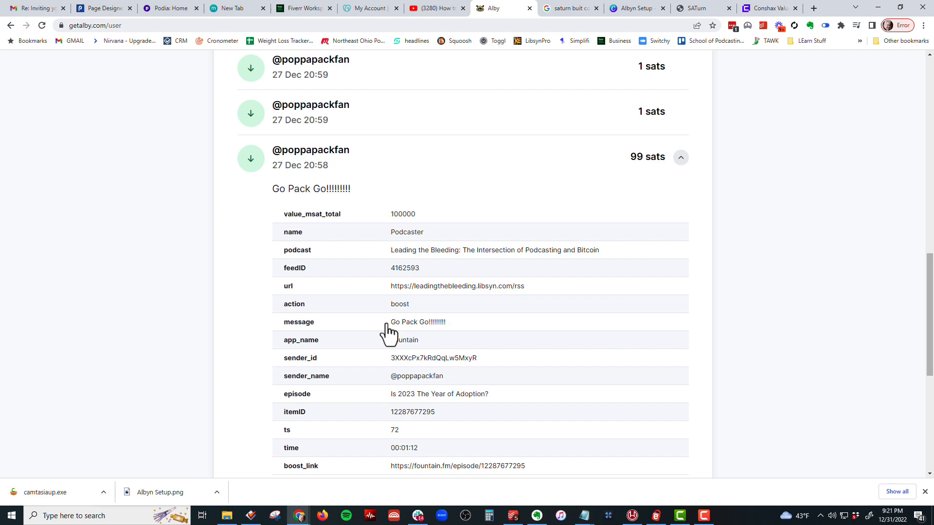
{"action": "scroll", "scroll_direction": "down", "scroll_amount": 3}
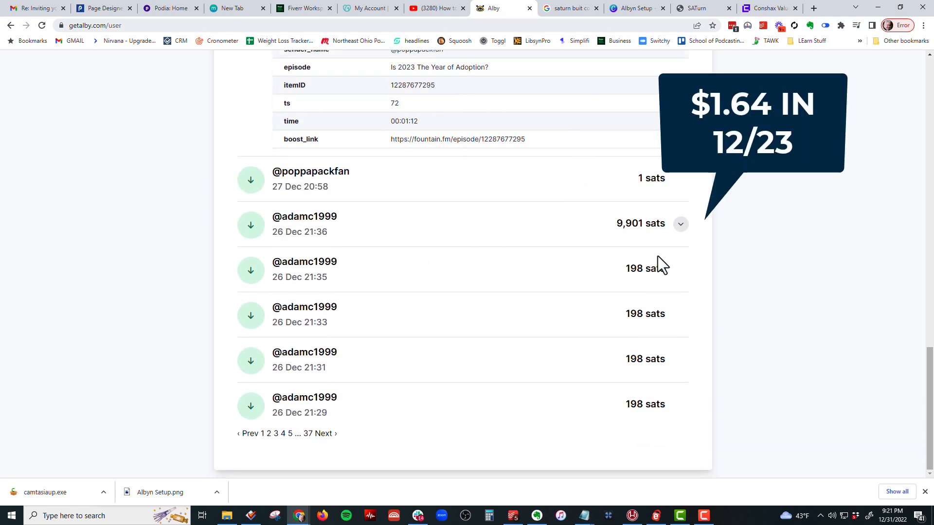
{"action": "left_click", "coordinate": [679, 224]}
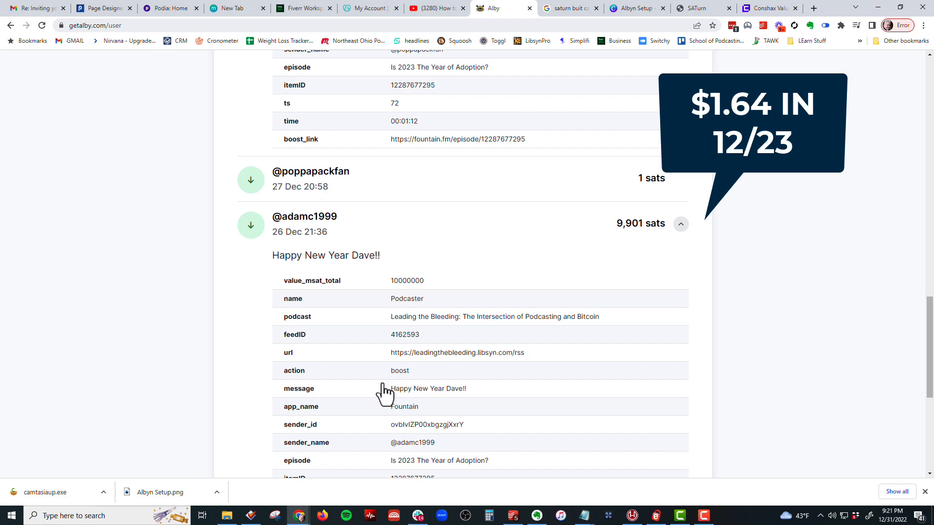
{"action": "scroll", "scroll_direction": "down", "scroll_amount": 3}
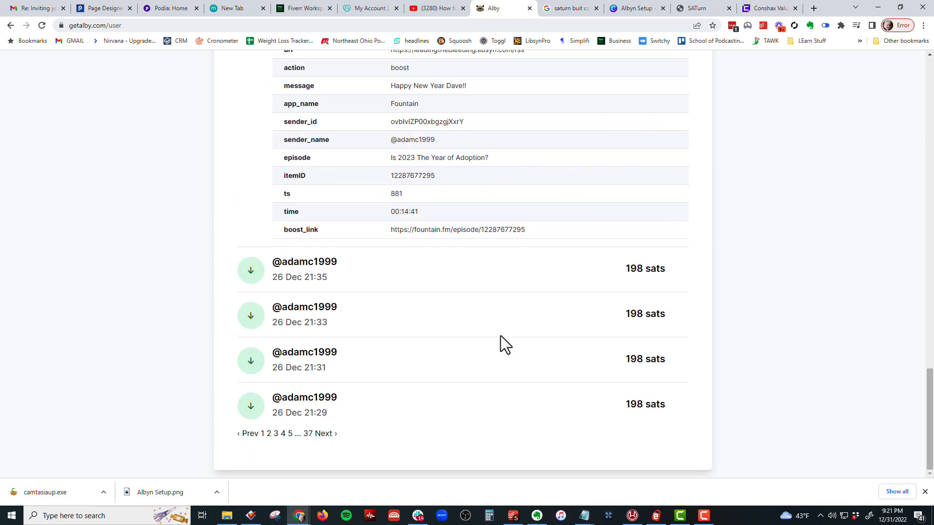
{"action": "mouse_move", "coordinate": [269, 432]}
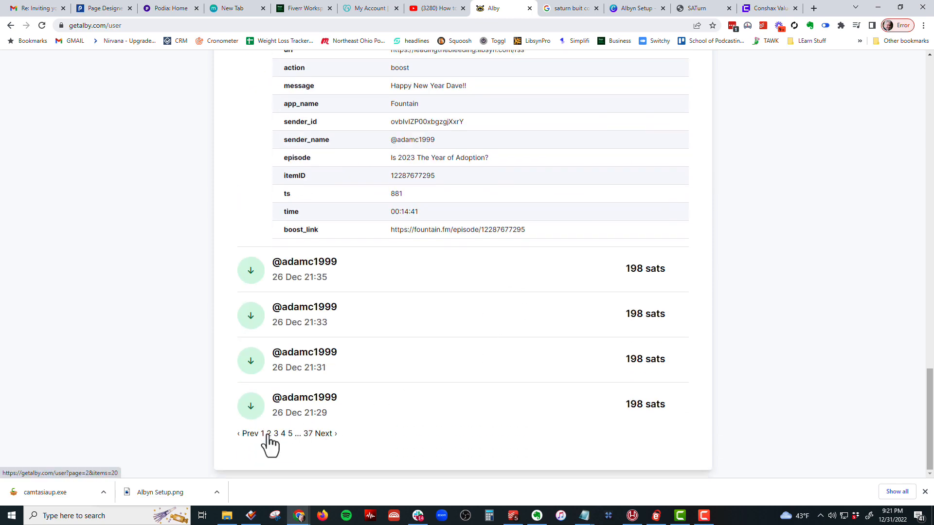
{"action": "left_click", "coordinate": [260, 433]}
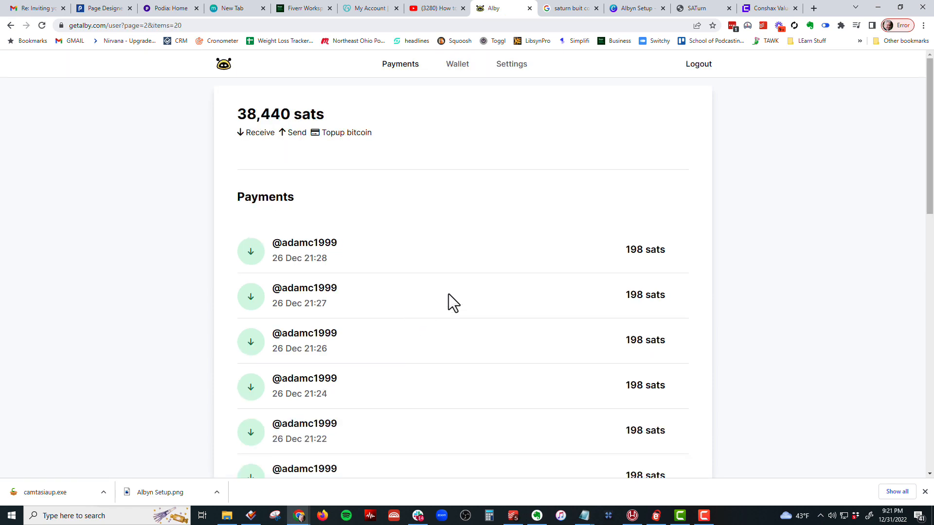
{"action": "mouse_move", "coordinate": [655, 265]}
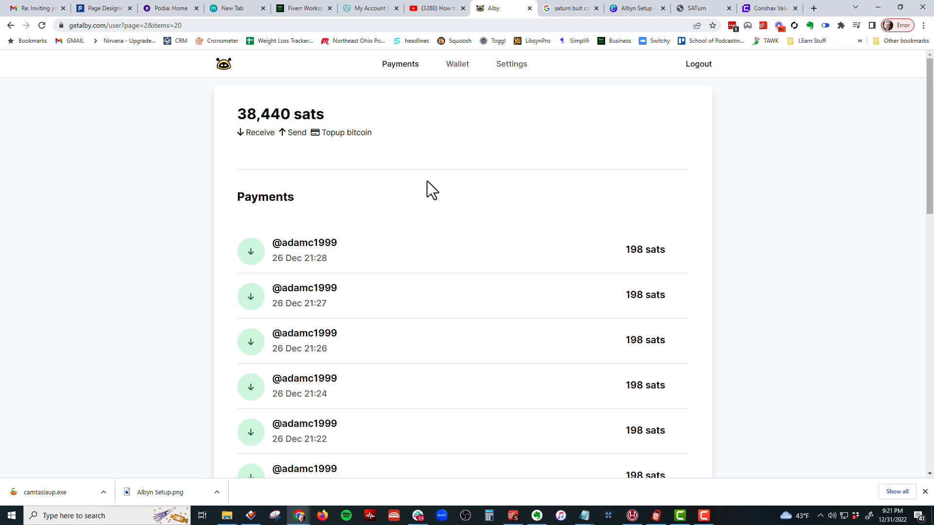
{"action": "mouse_move", "coordinate": [283, 97]}
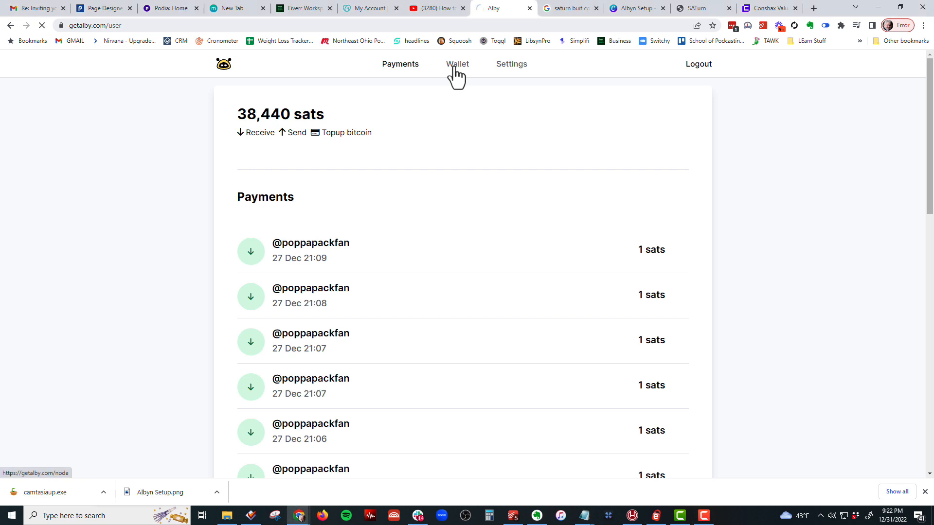
Open Alby's public tip page from the wallet, then return to the payments list
{"action": "left_click", "coordinate": [457, 64]}
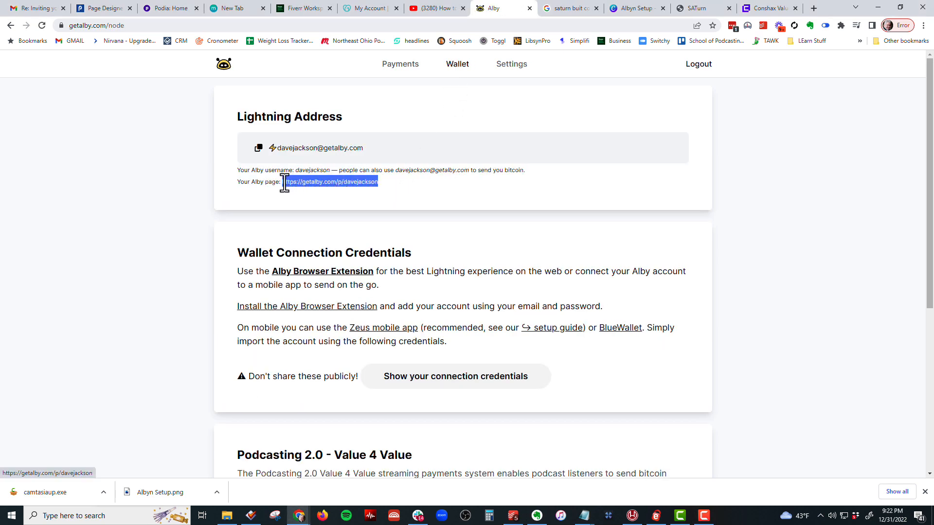
{"action": "left_click", "coordinate": [330, 181]}
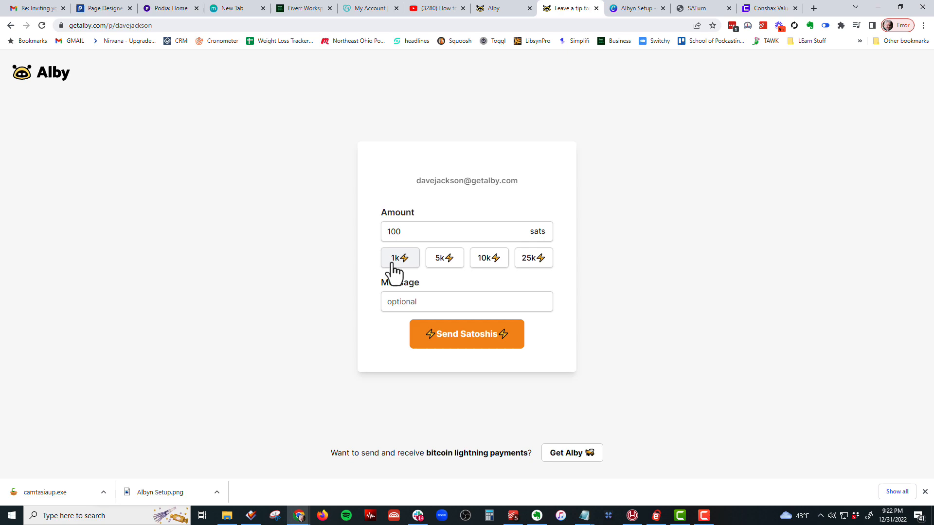
{"action": "mouse_move", "coordinate": [387, 59]}
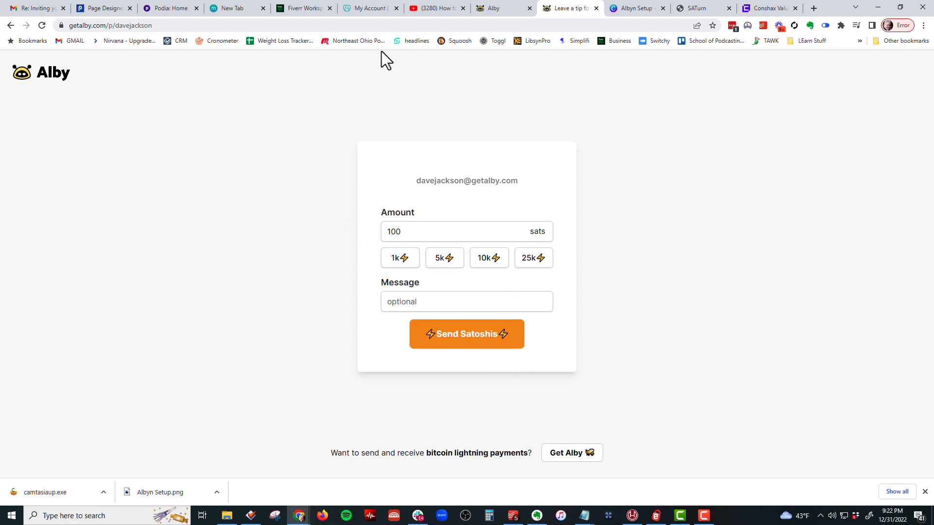
{"action": "left_click", "coordinate": [497, 8]}
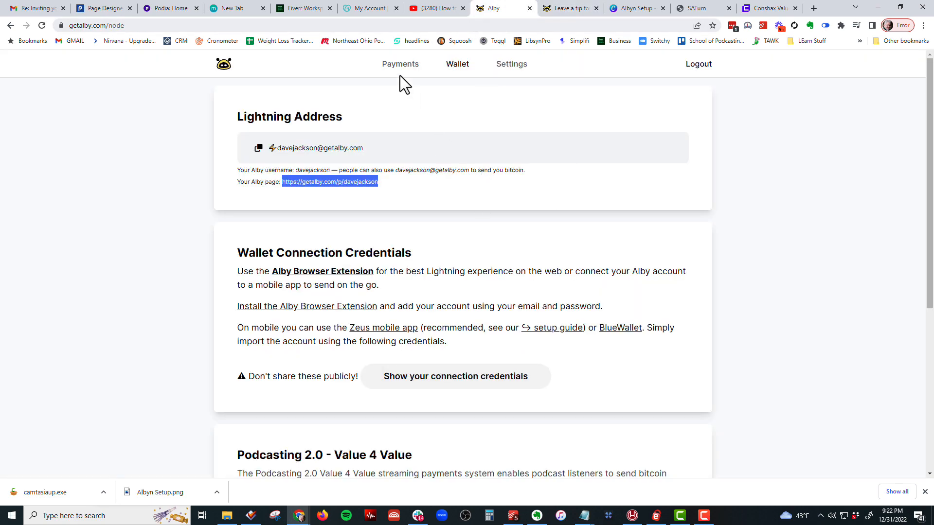
{"action": "left_click", "coordinate": [400, 64]}
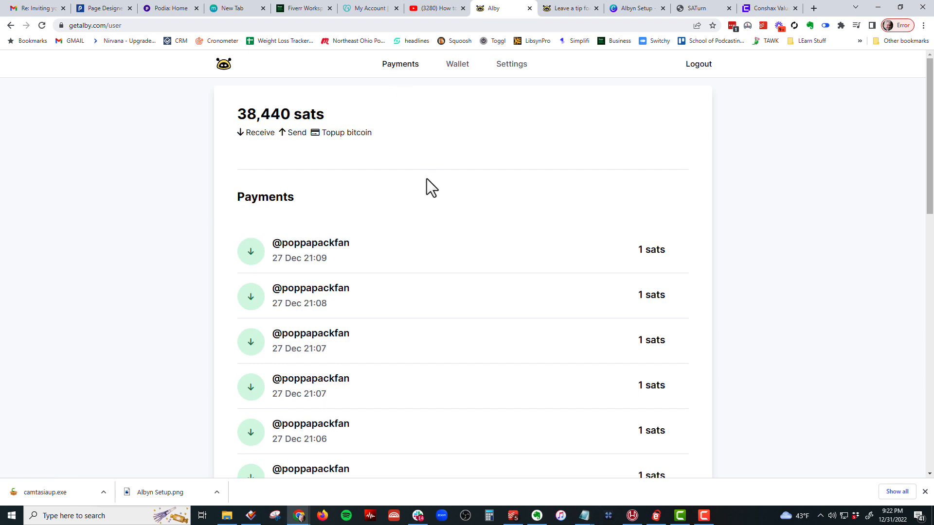
{"action": "mouse_move", "coordinate": [291, 93]}
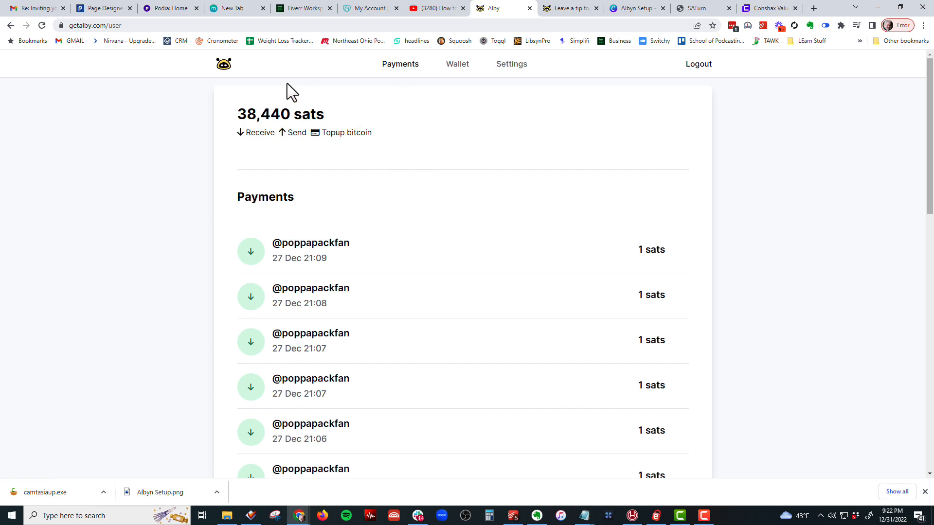
{"action": "mouse_move", "coordinate": [283, 99]}
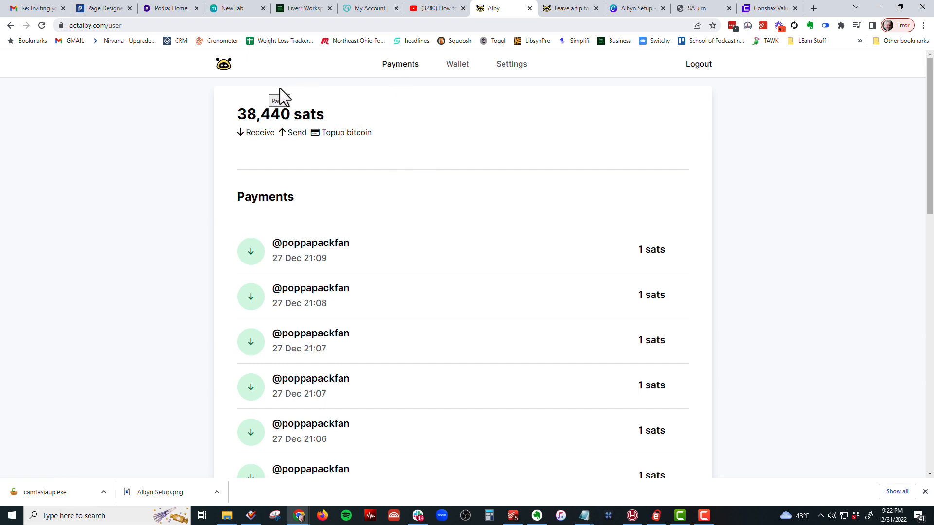
Show the Conshax dashboard's all-time totals: 688 donations, 30,376 sats, and top episodes
{"action": "left_click", "coordinate": [768, 8]}
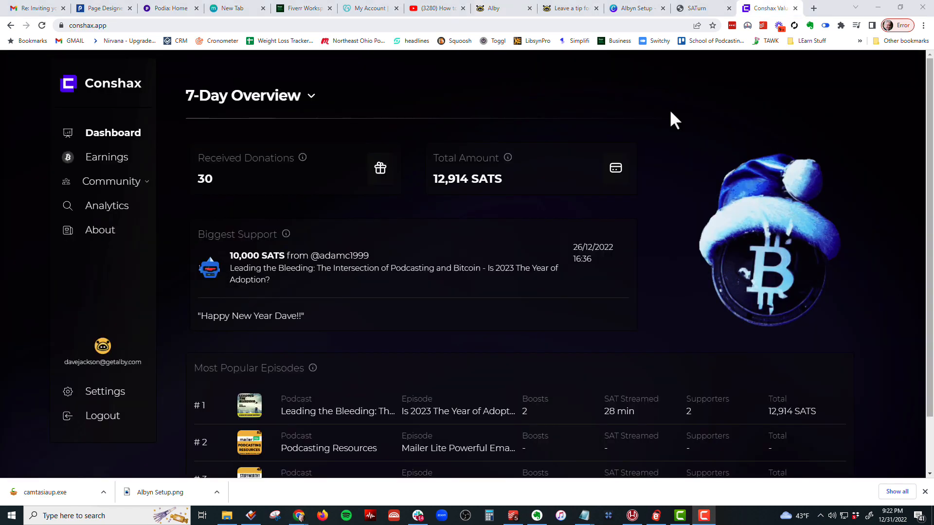
{"action": "mouse_move", "coordinate": [432, 119]}
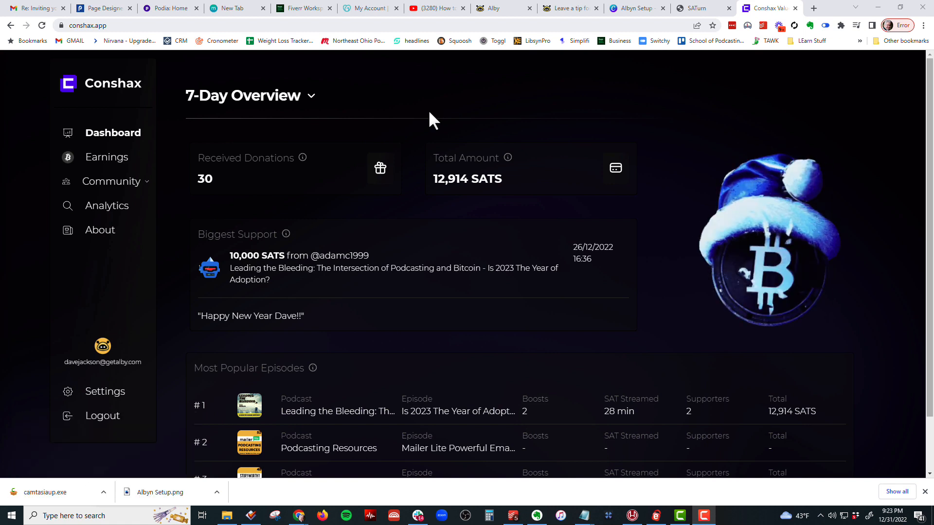
{"action": "mouse_move", "coordinate": [112, 132]}
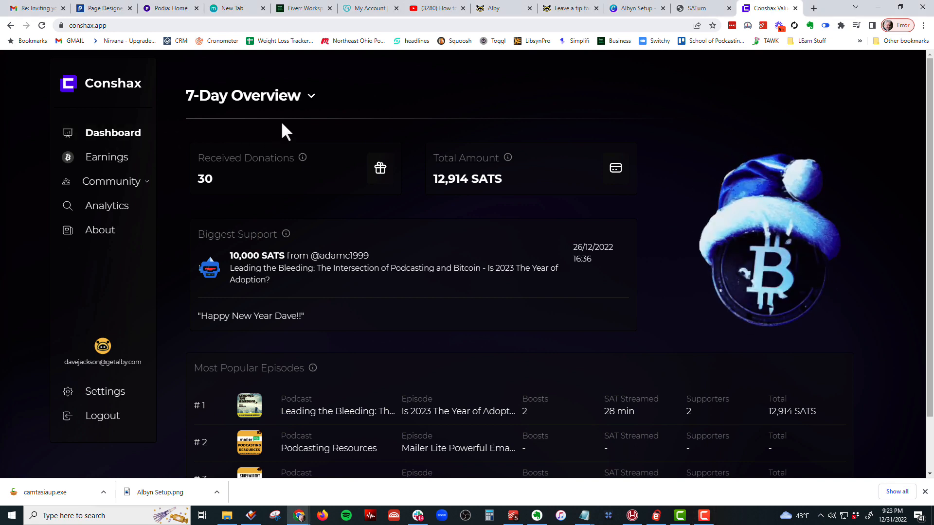
{"action": "scroll", "scroll_direction": "down", "scroll_amount": 3}
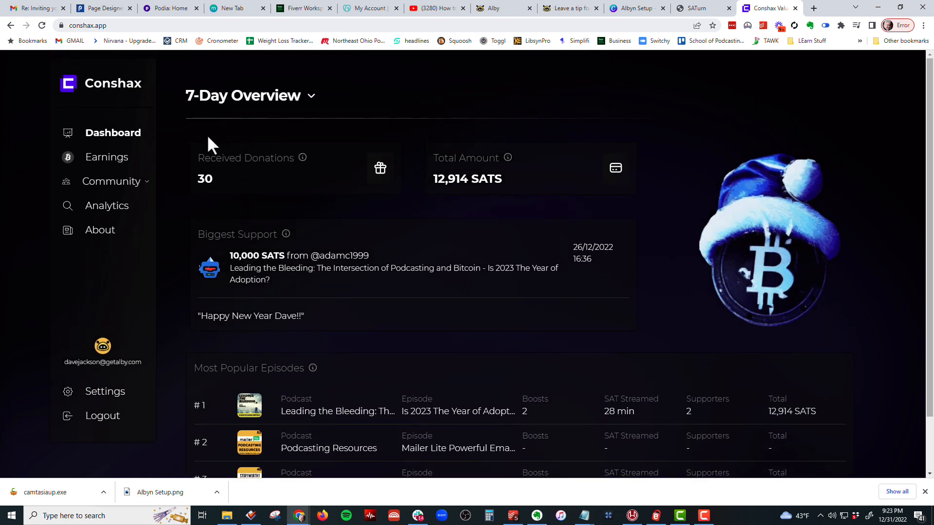
{"action": "mouse_move", "coordinate": [304, 114]}
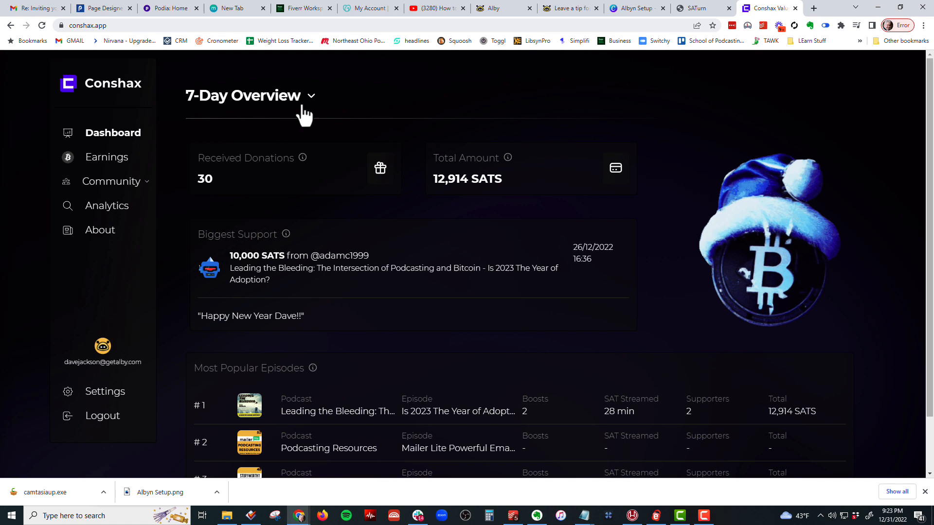
{"action": "left_click", "coordinate": [310, 95]}
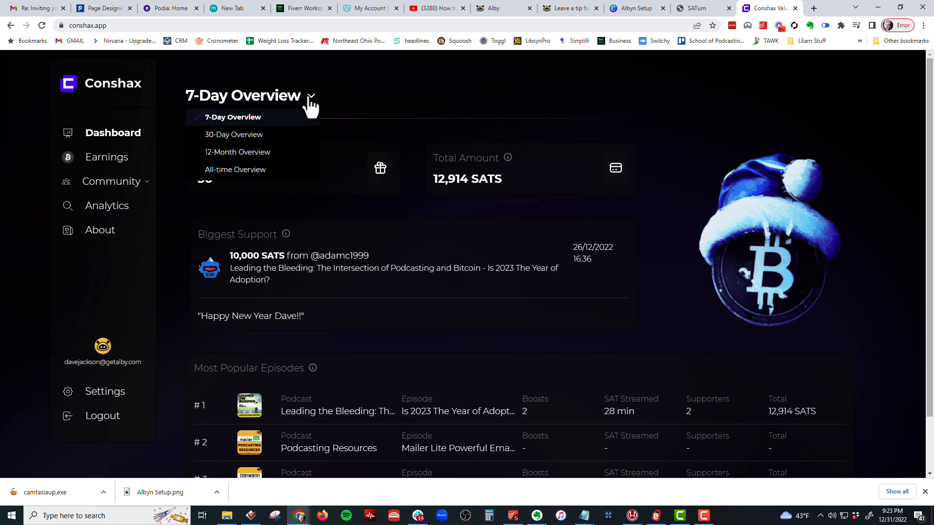
{"action": "left_click", "coordinate": [234, 169]}
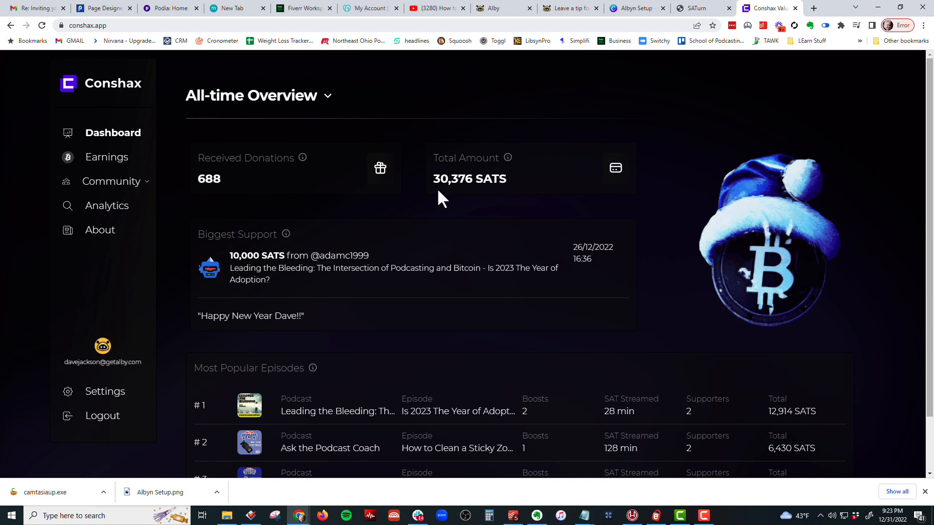
{"action": "scroll", "scroll_direction": "down", "scroll_amount": 3}
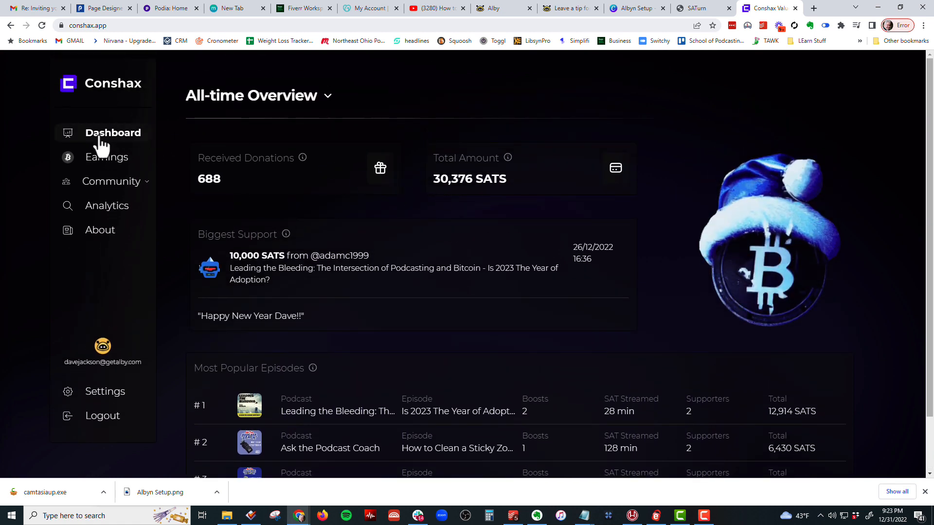
{"action": "mouse_move", "coordinate": [107, 161]}
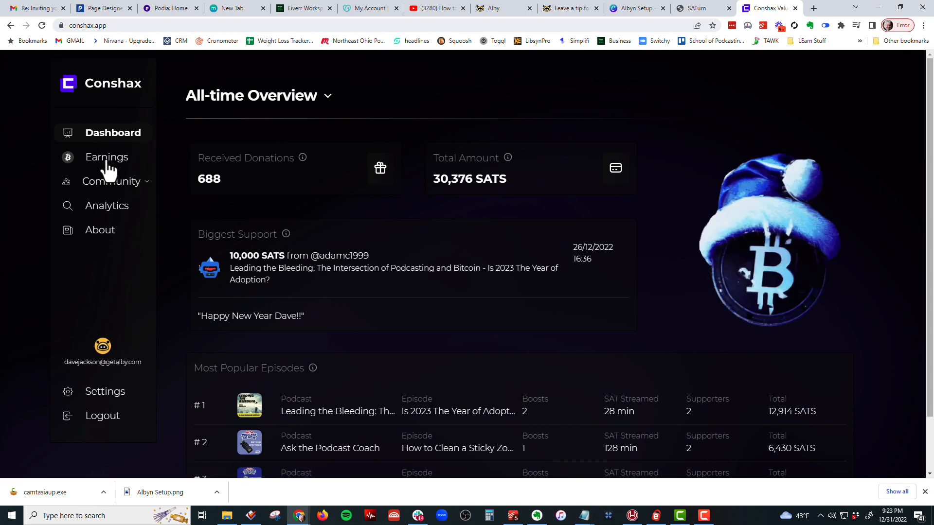
{"action": "scroll", "scroll_direction": "down", "scroll_amount": 3}
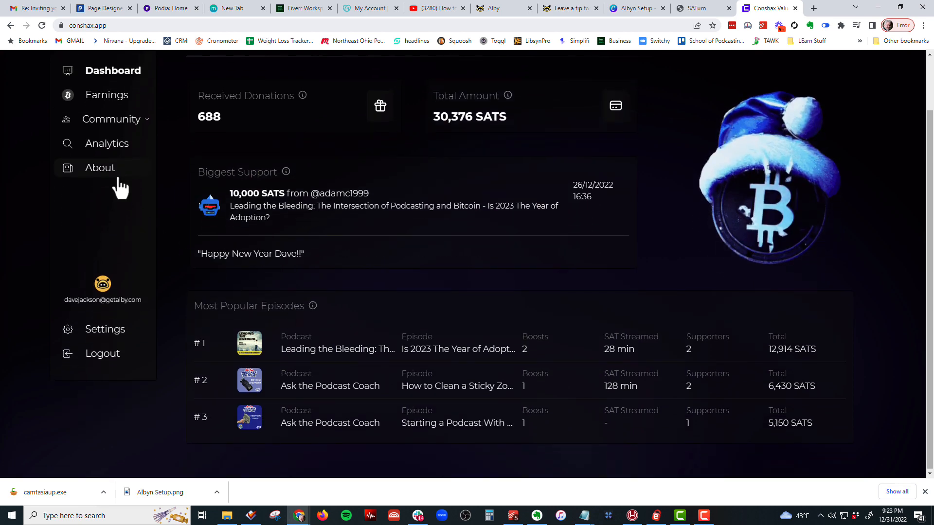
On Earnings, add Ask the Podcast Coach to the podcast filter and apply it
{"action": "left_click", "coordinate": [107, 95]}
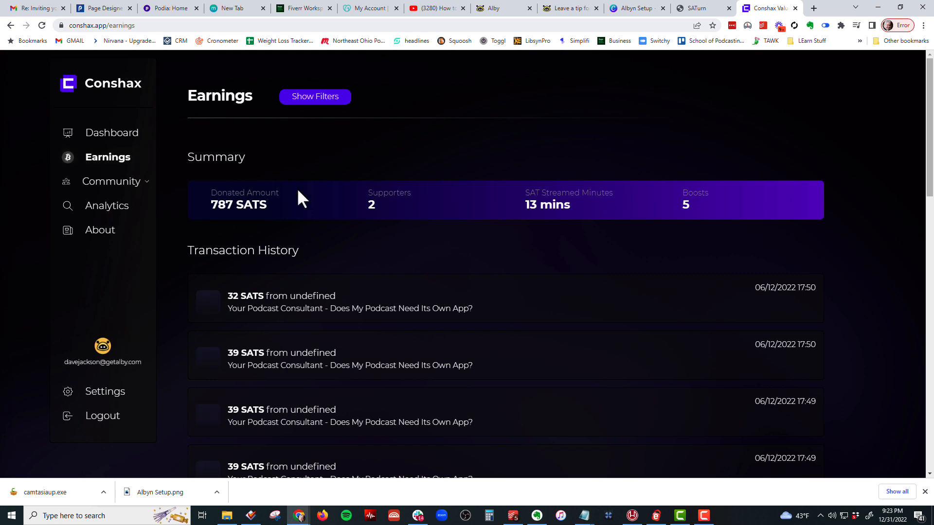
{"action": "mouse_move", "coordinate": [271, 219]}
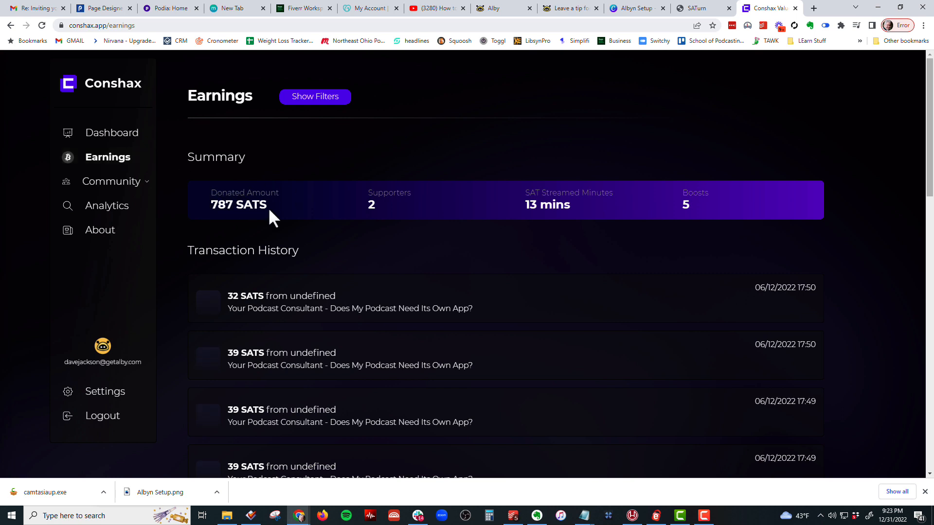
{"action": "left_click", "coordinate": [315, 96]}
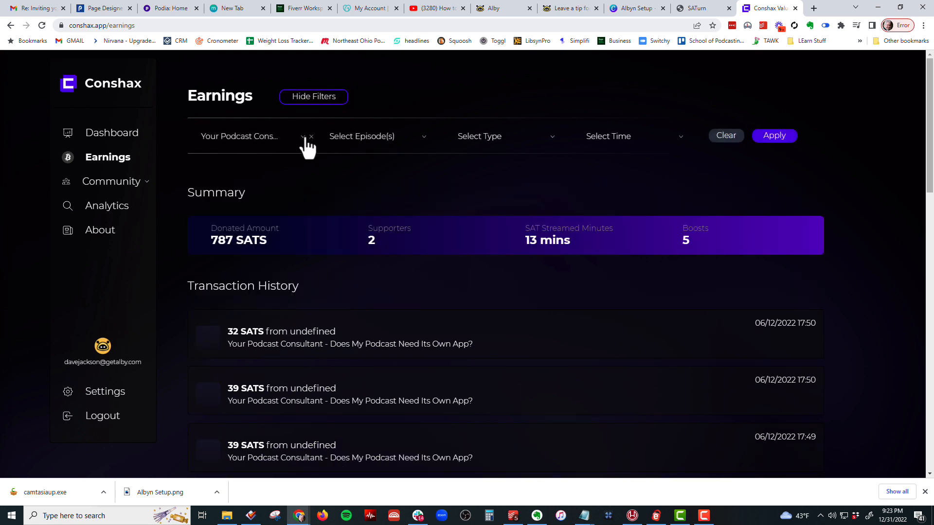
{"action": "mouse_move", "coordinate": [275, 147]}
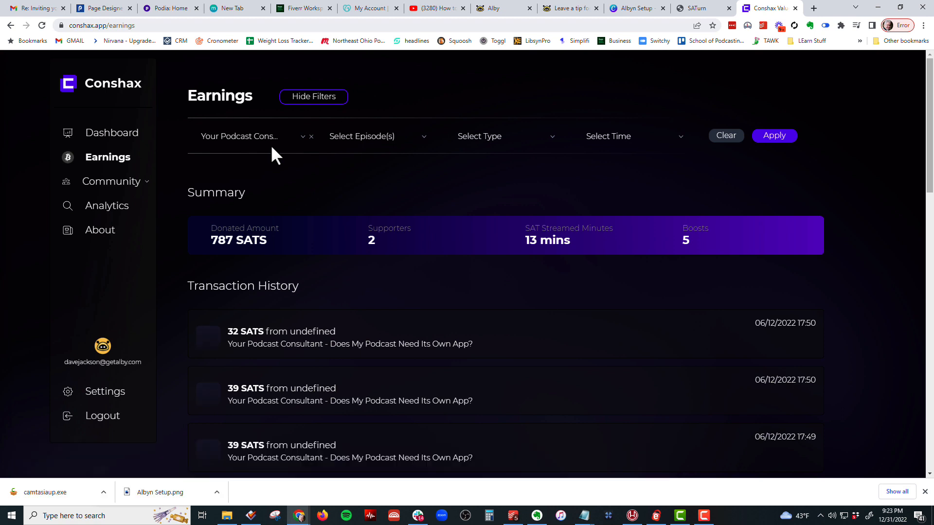
{"action": "left_click", "coordinate": [250, 136]}
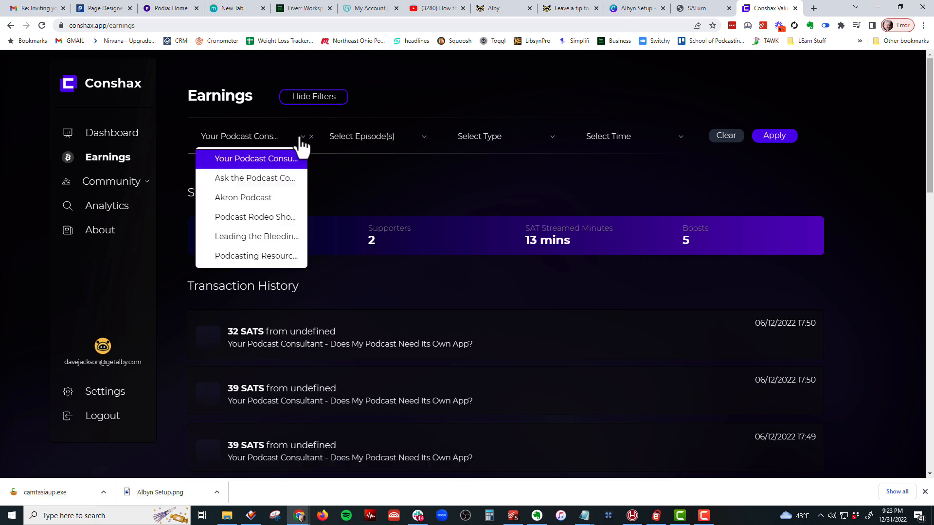
{"action": "left_click", "coordinate": [255, 178]}
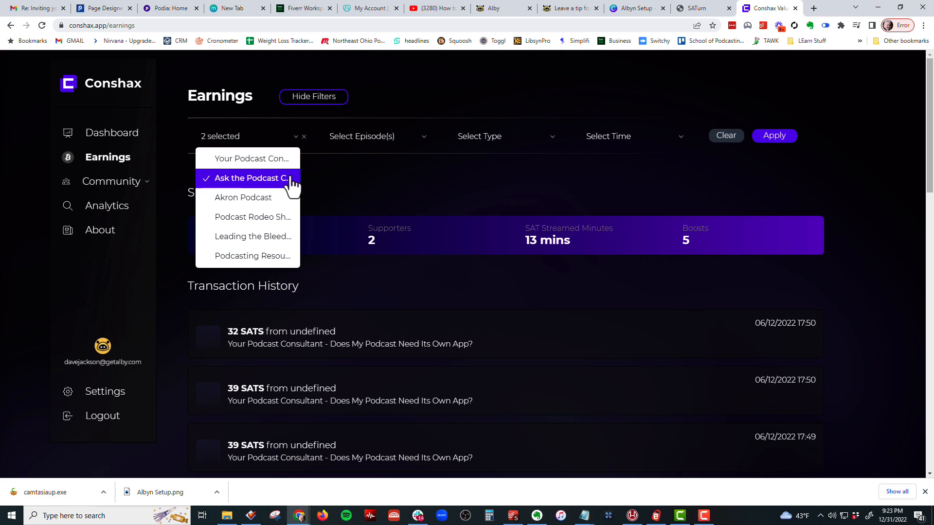
{"action": "left_click", "coordinate": [774, 135]}
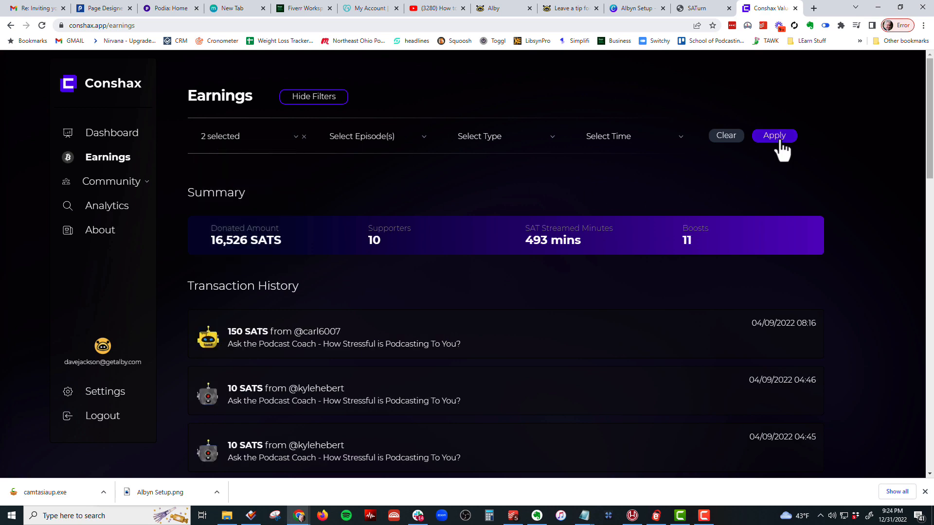
{"action": "scroll", "scroll_direction": "down", "scroll_amount": 3}
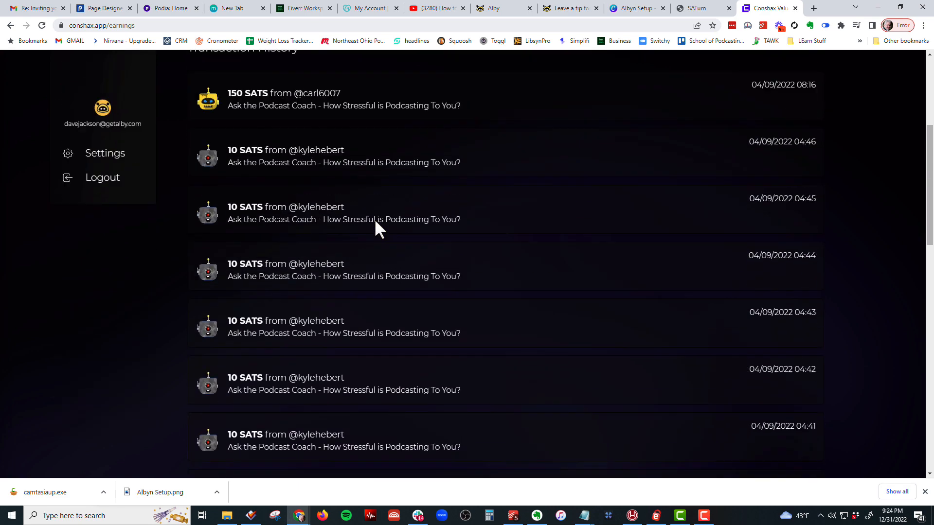
{"action": "scroll", "scroll_direction": "down", "scroll_amount": 3}
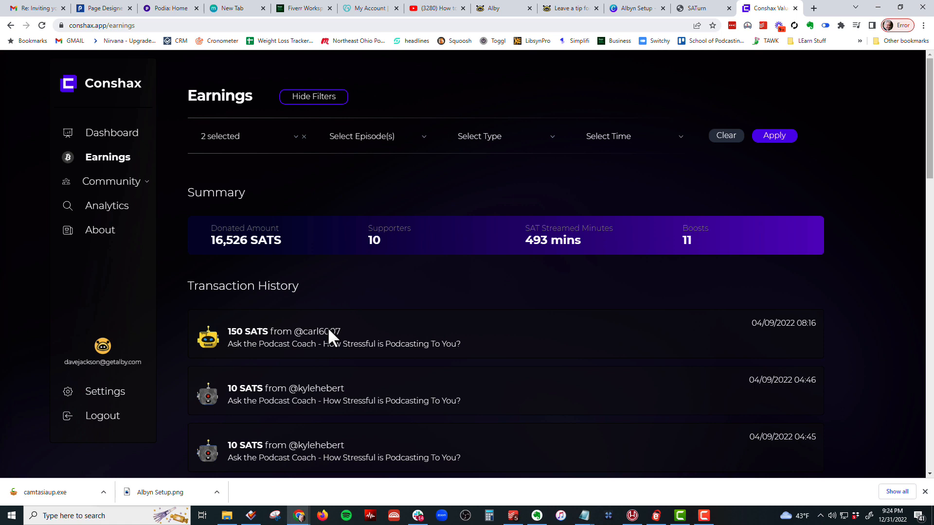
{"action": "mouse_move", "coordinate": [360, 235]}
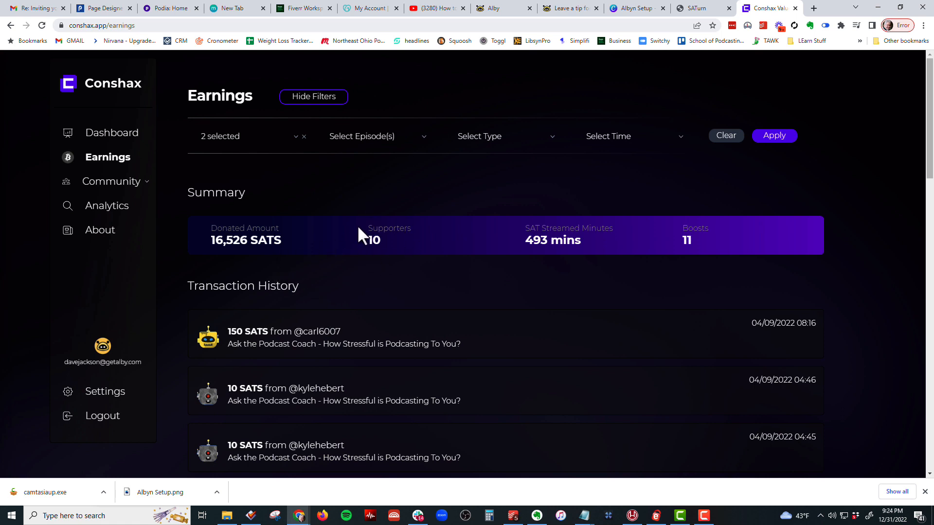
Add Leading the Bleeding to the filter and restrict the payment type to Stream
{"action": "left_click", "coordinate": [247, 135]}
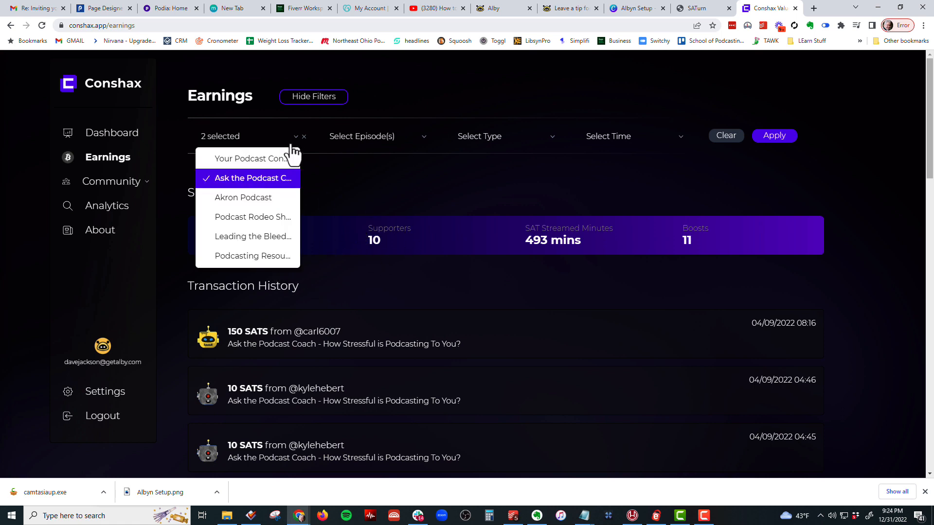
{"action": "mouse_move", "coordinate": [253, 236]}
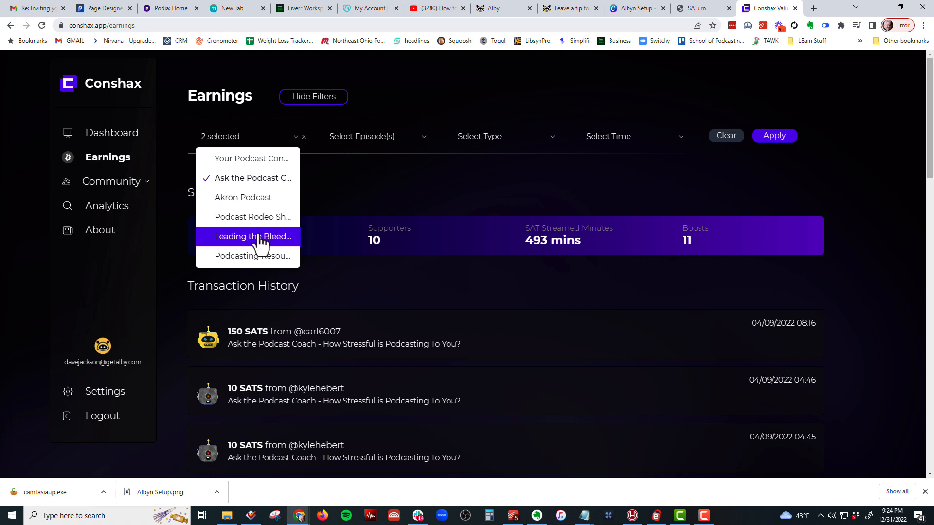
{"action": "left_click", "coordinate": [252, 237]}
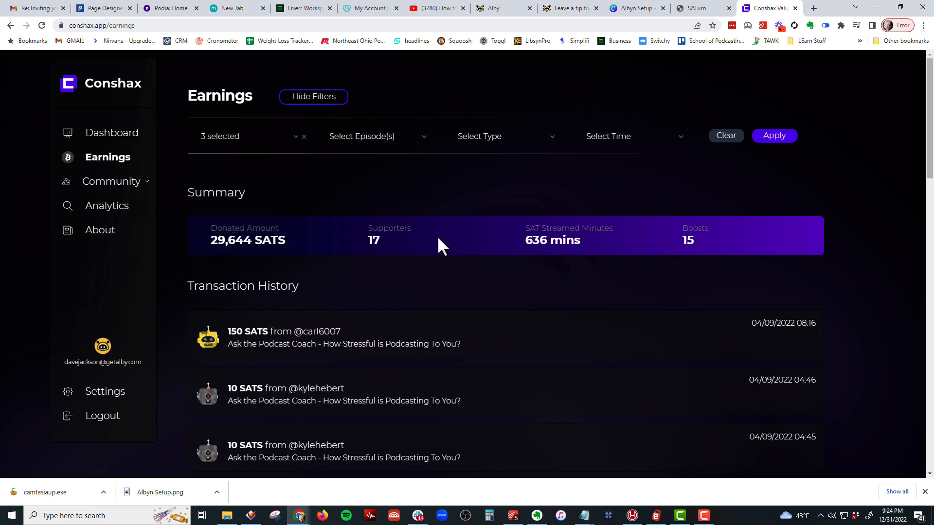
{"action": "mouse_move", "coordinate": [397, 269]}
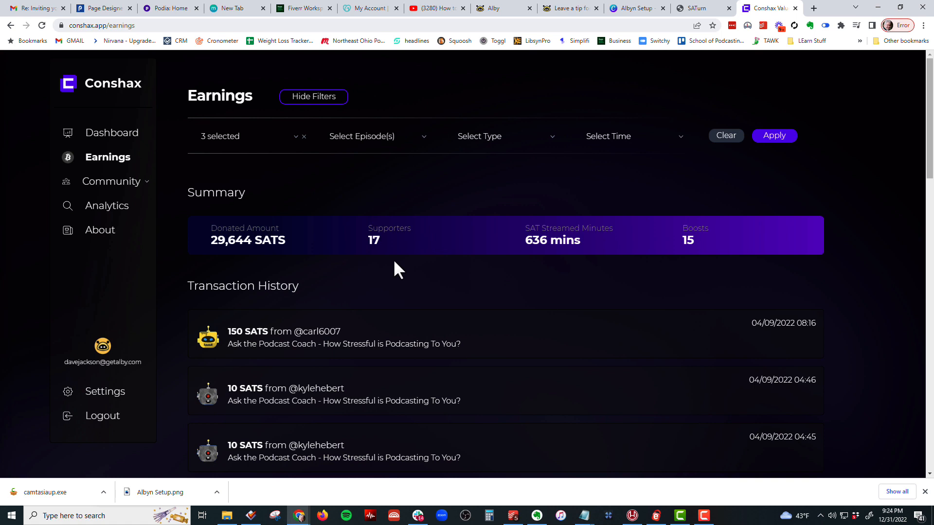
{"action": "mouse_move", "coordinate": [293, 157]}
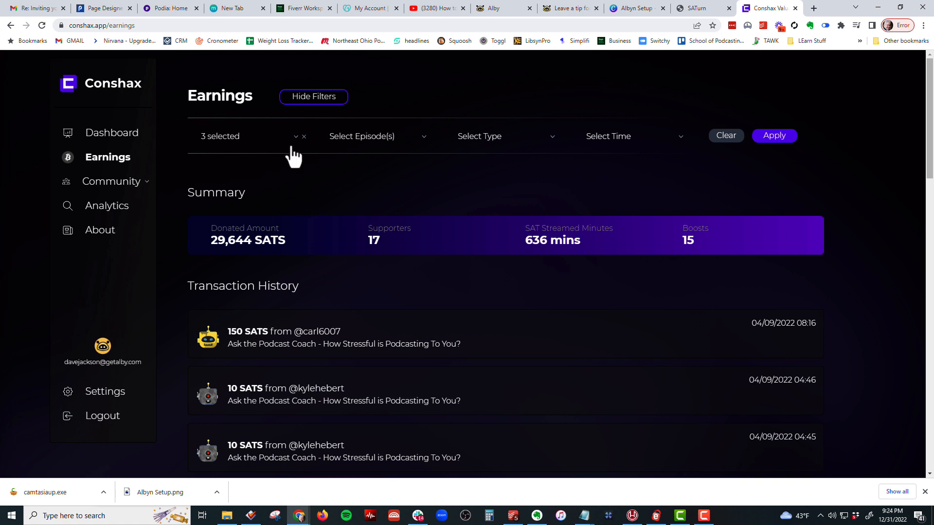
{"action": "mouse_move", "coordinate": [503, 148]}
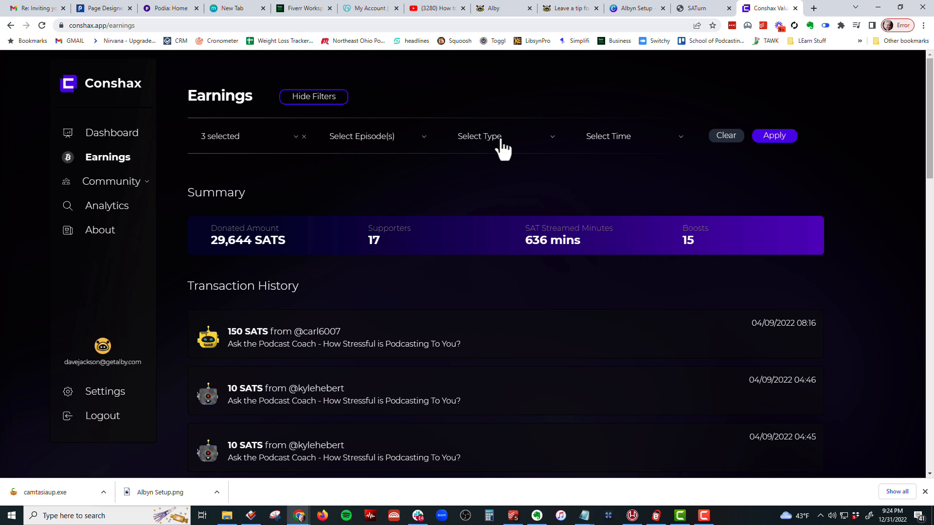
{"action": "left_click", "coordinate": [503, 136]}
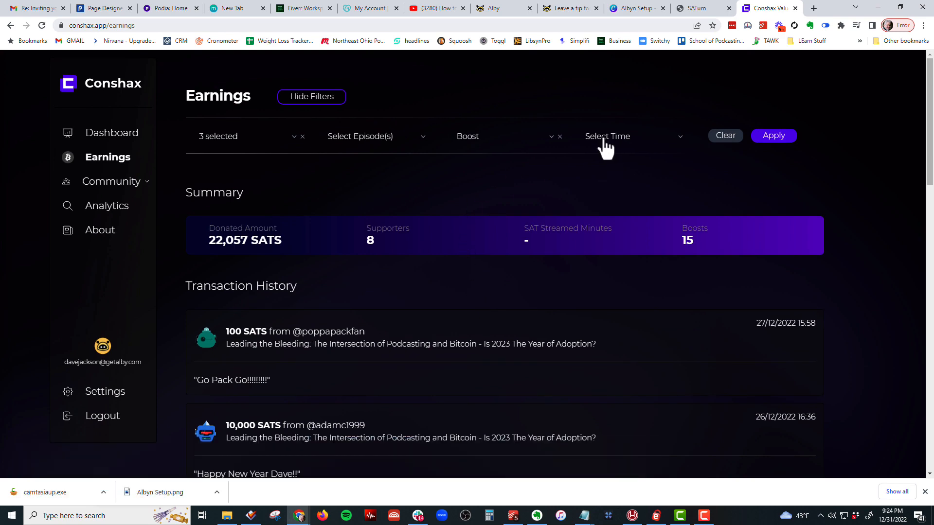
{"action": "mouse_move", "coordinate": [365, 276]}
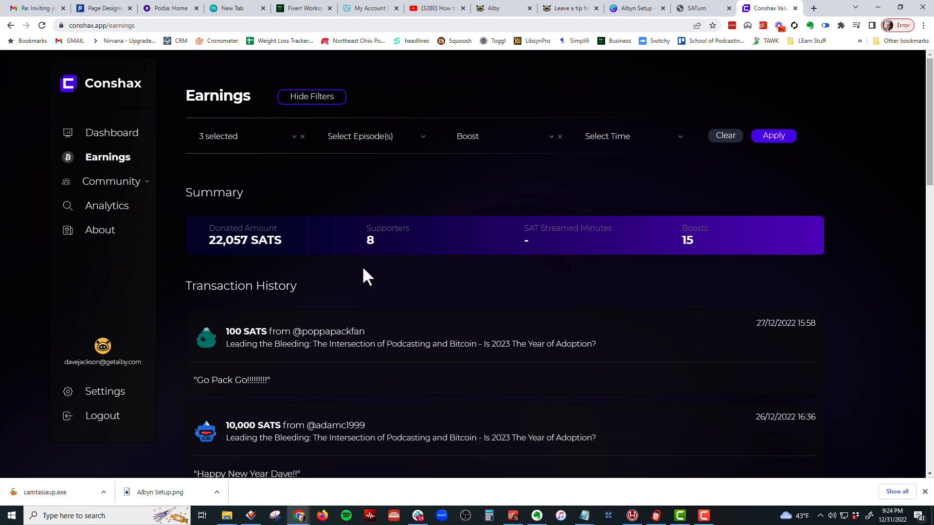
{"action": "mouse_move", "coordinate": [244, 229]}
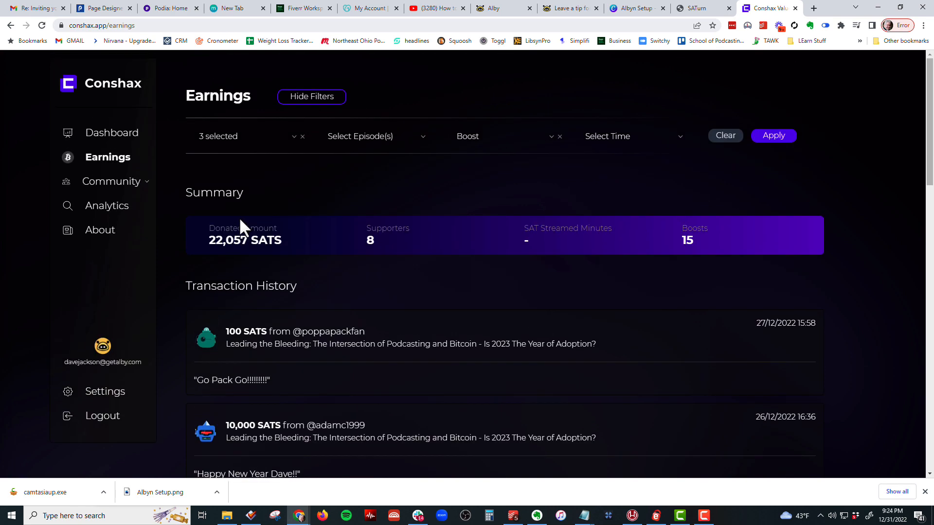
{"action": "left_click", "coordinate": [376, 136]}
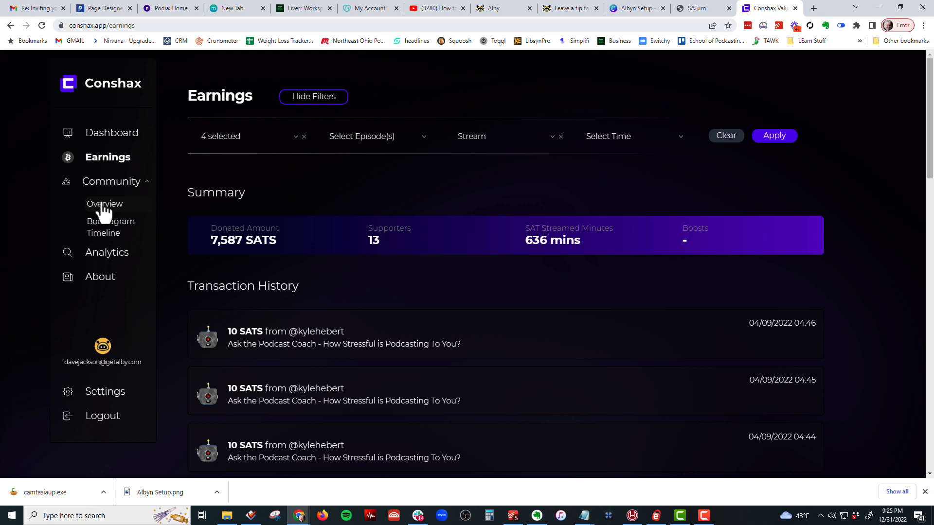
Open Community Overview and regroup the support chart by Month, then back to Week
{"action": "left_click", "coordinate": [104, 204]}
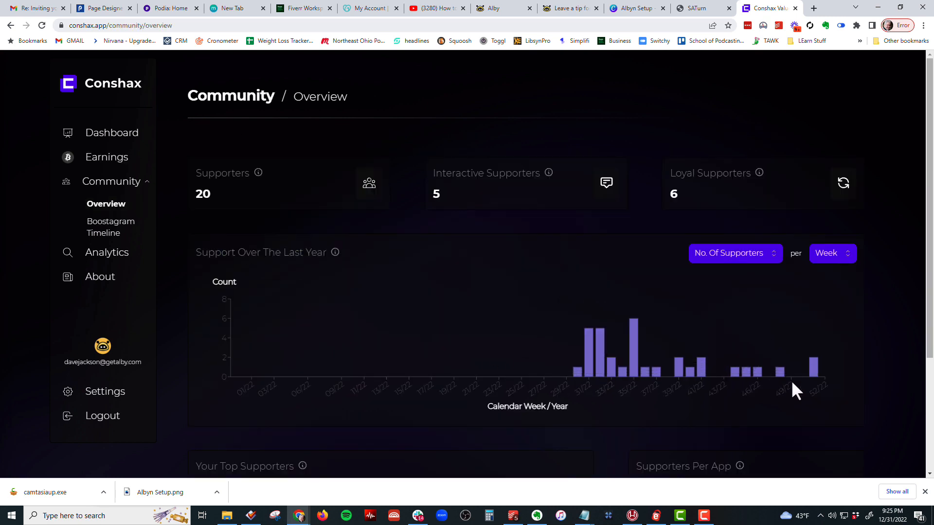
{"action": "left_click", "coordinate": [831, 253]}
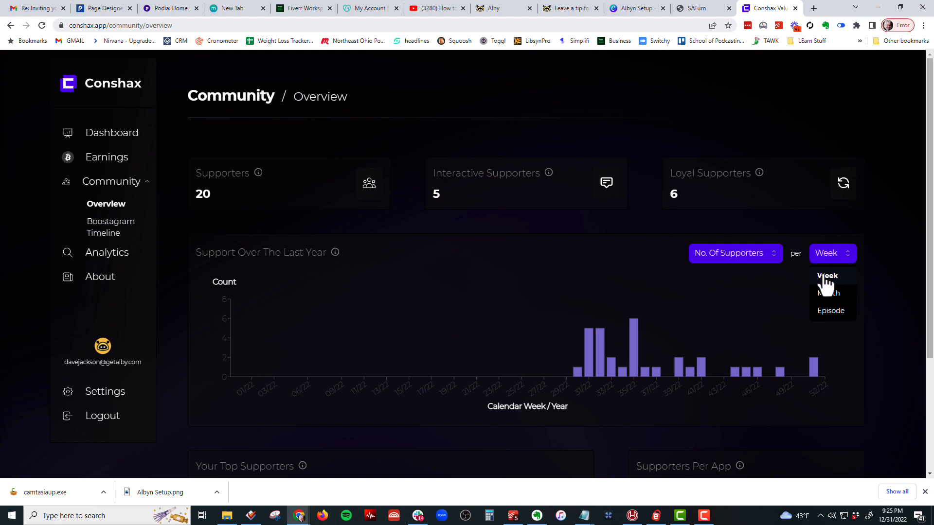
{"action": "left_click", "coordinate": [827, 293]}
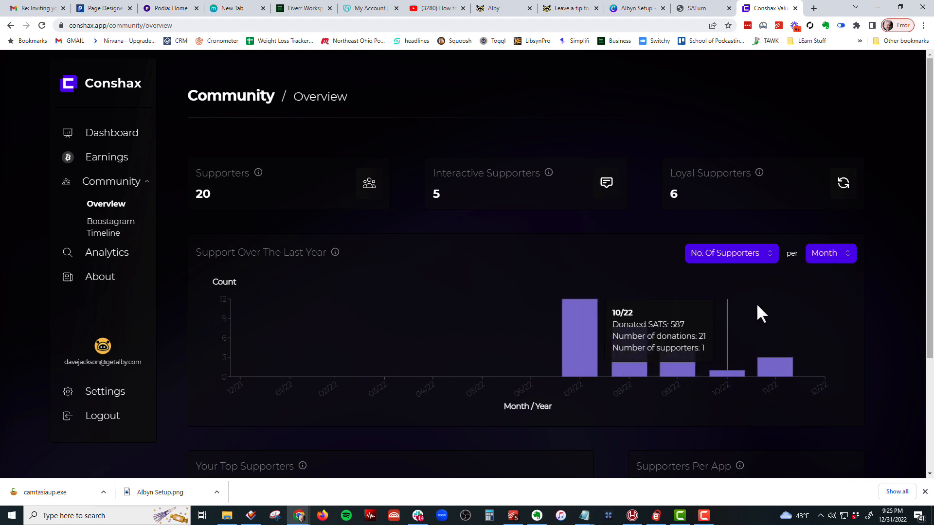
{"action": "left_click", "coordinate": [829, 253]}
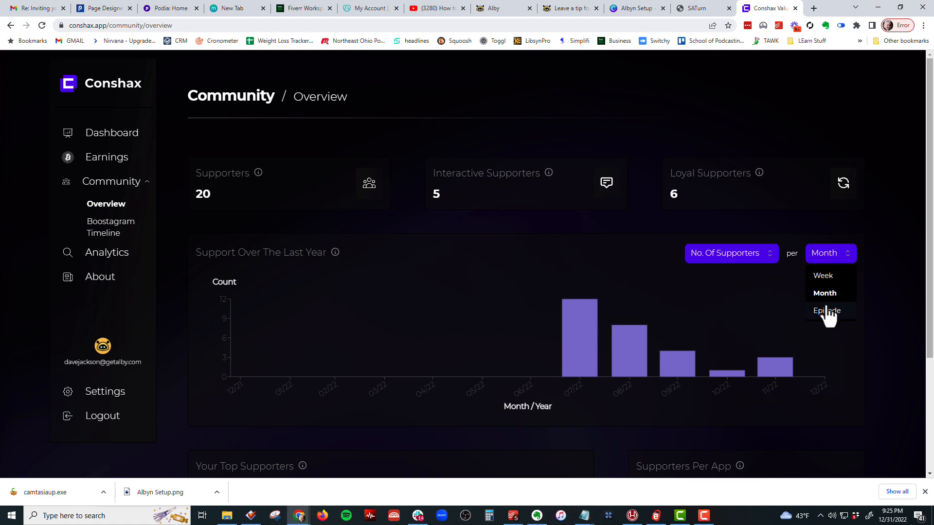
{"action": "mouse_move", "coordinate": [580, 345]}
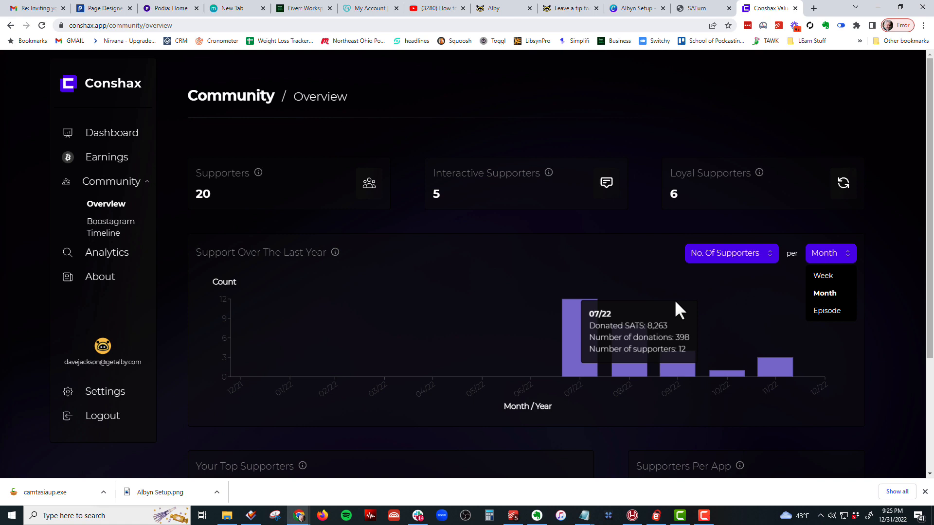
{"action": "left_click", "coordinate": [822, 275]}
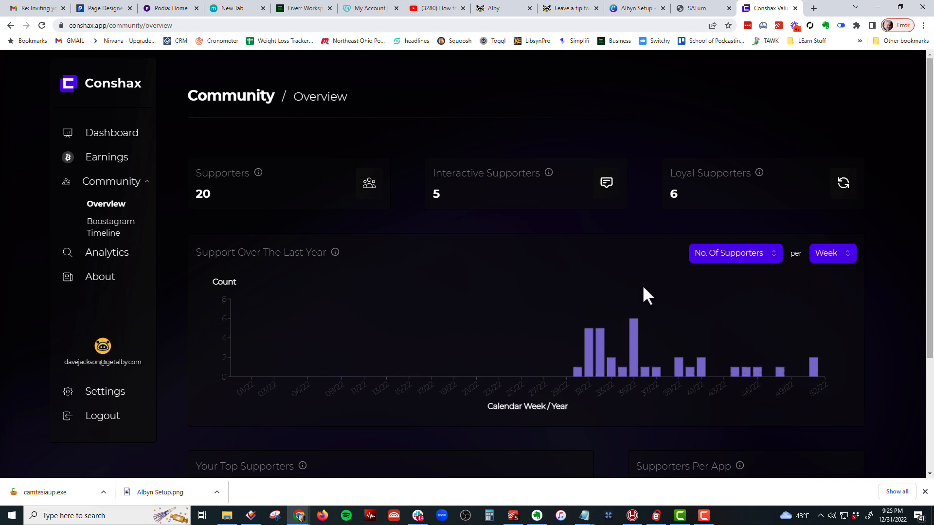
{"action": "mouse_move", "coordinate": [323, 247]}
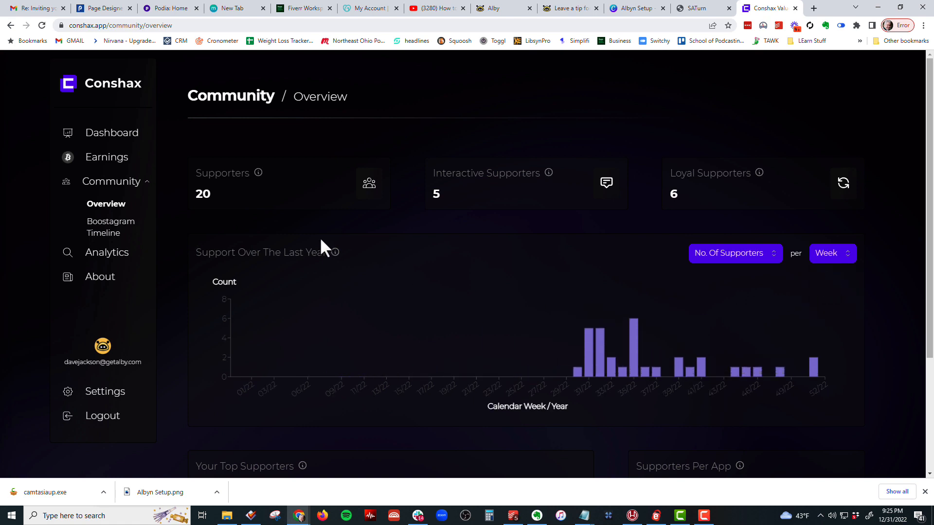
{"action": "scroll", "scroll_direction": "down", "scroll_amount": 3}
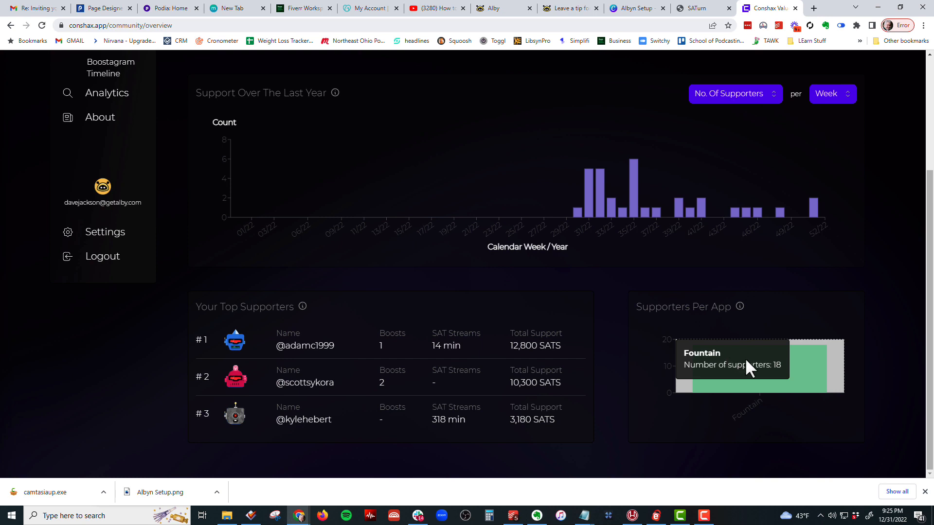
{"action": "mouse_move", "coordinate": [446, 466]}
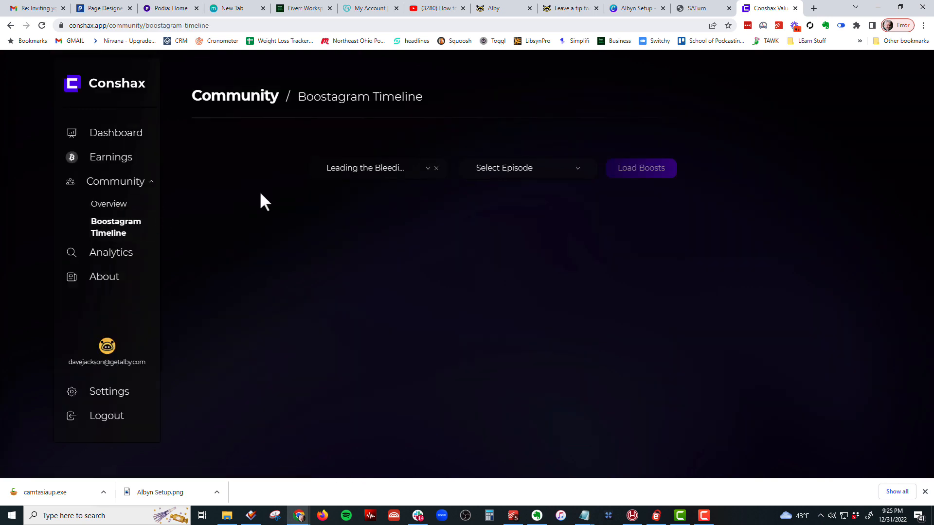
Load the first episode's boosts, listing its 100-sat and 10,000-sat boostagrams
{"action": "left_click", "coordinate": [525, 167]}
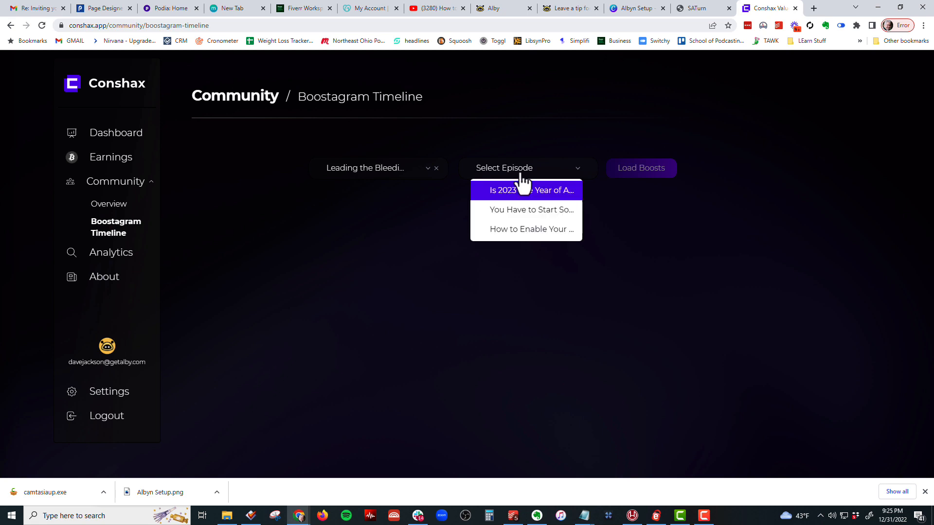
{"action": "left_click", "coordinate": [526, 190]}
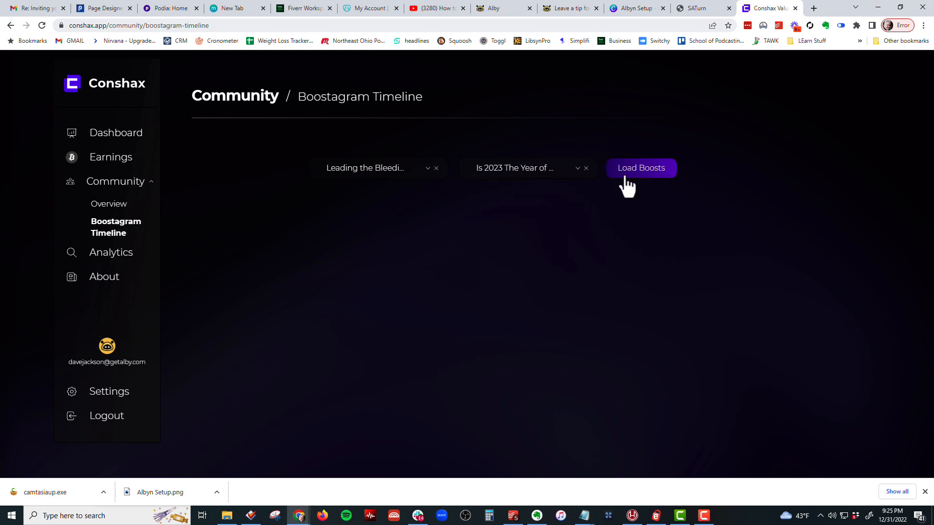
{"action": "left_click", "coordinate": [640, 167]}
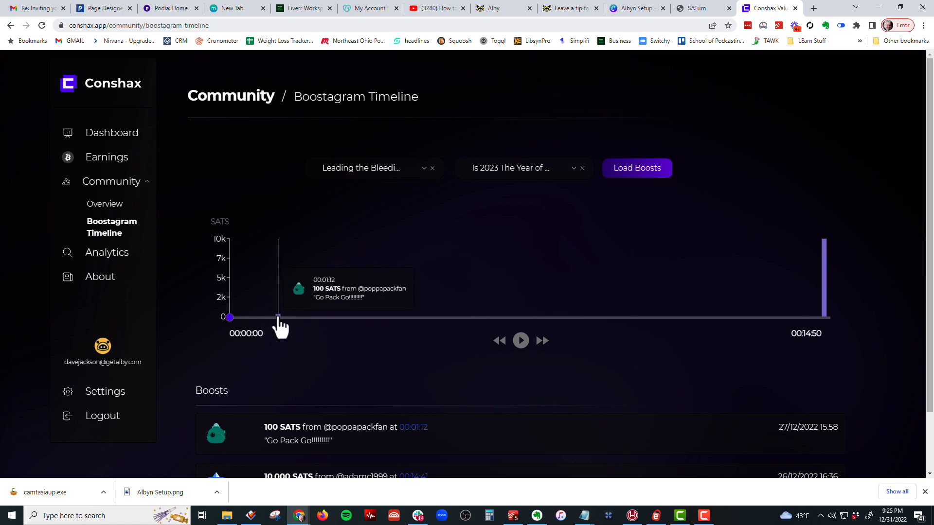
{"action": "mouse_move", "coordinate": [296, 340]}
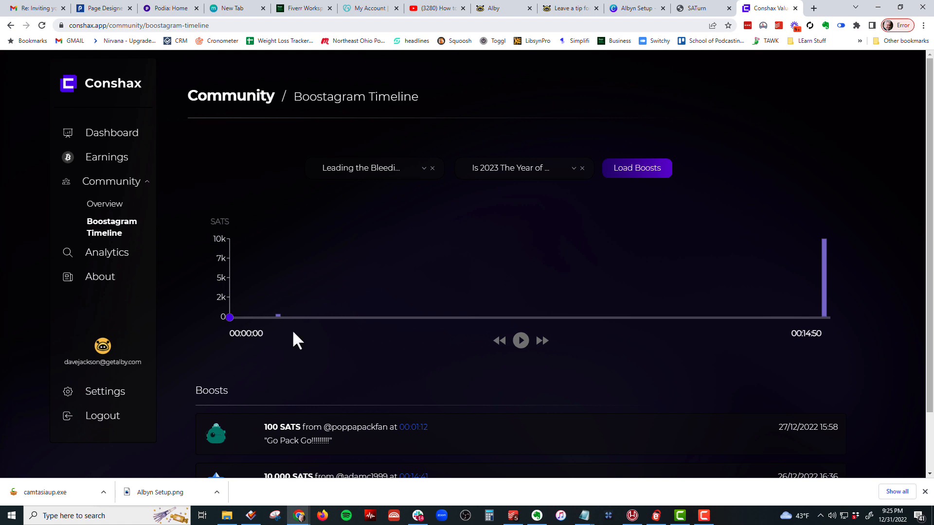
{"action": "scroll", "scroll_direction": "down", "scroll_amount": 3}
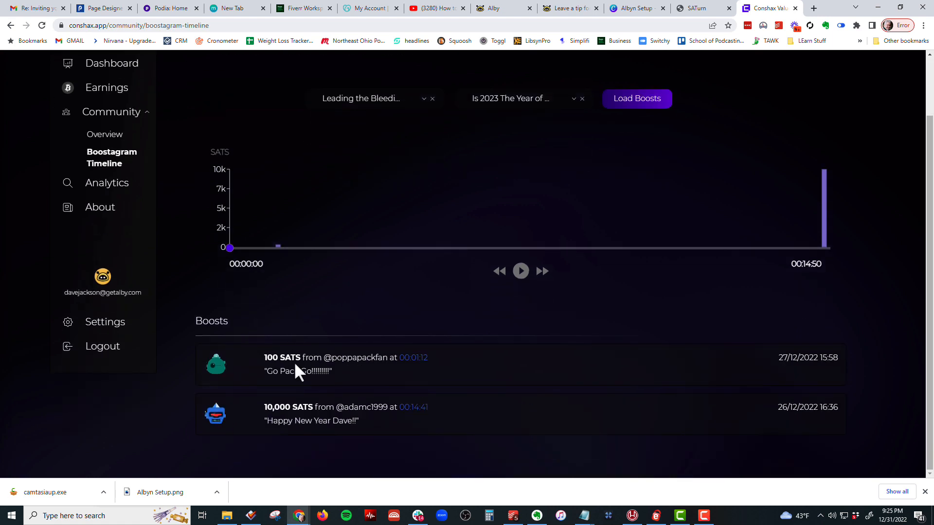
{"action": "mouse_move", "coordinate": [293, 344]}
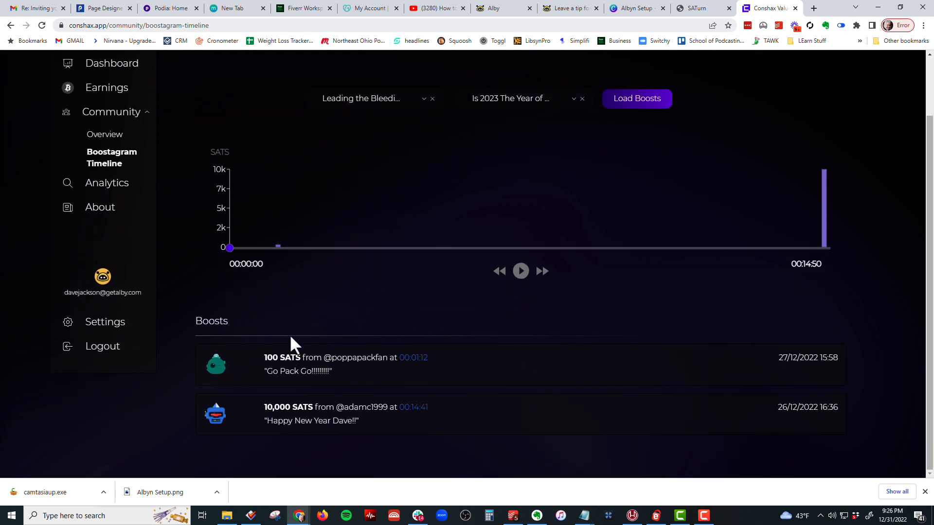
{"action": "mouse_move", "coordinate": [336, 379]}
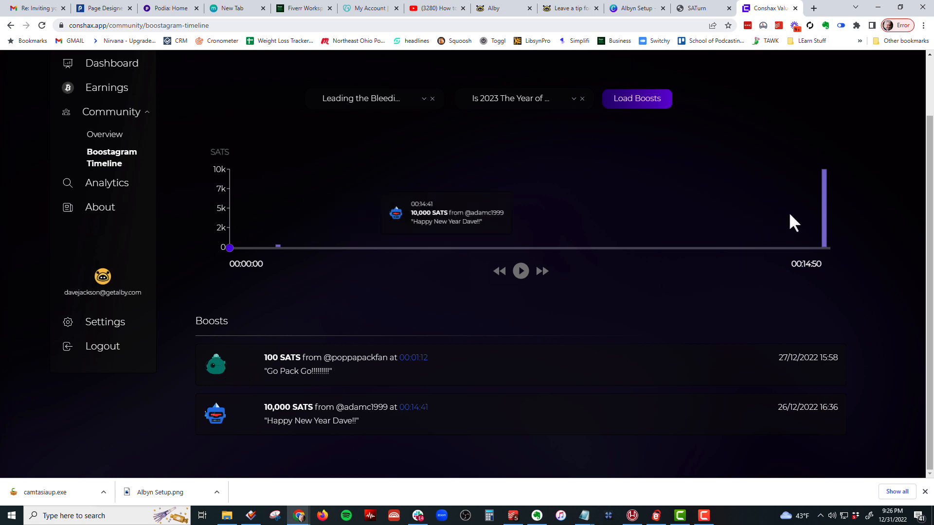
{"action": "mouse_move", "coordinate": [261, 275]}
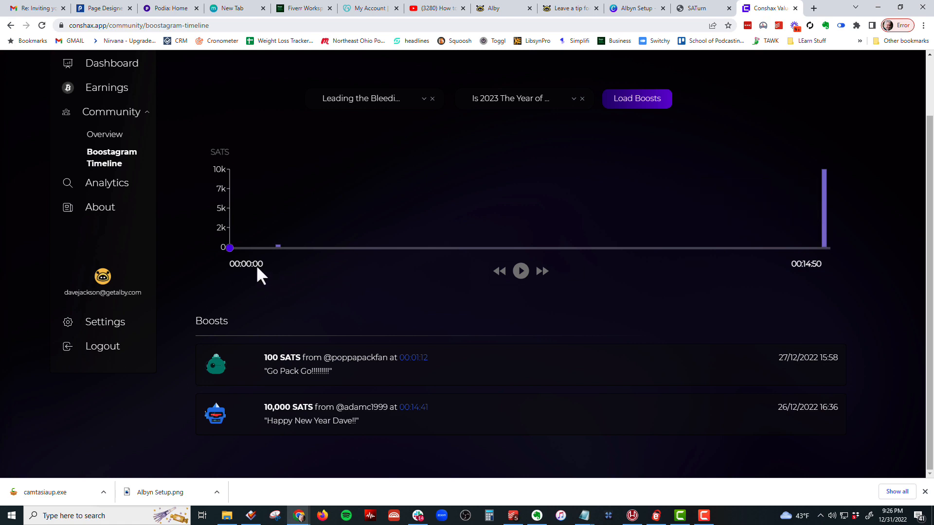
{"action": "left_click", "coordinate": [107, 183]}
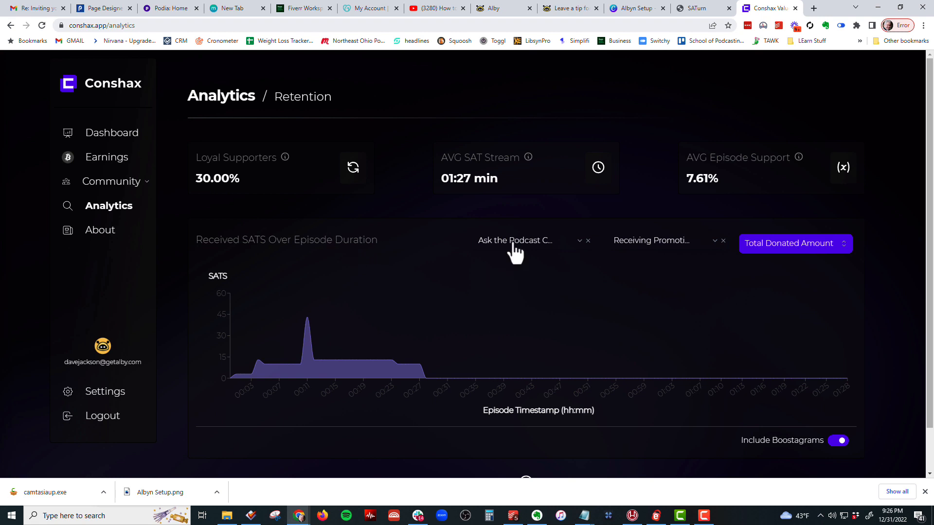
{"action": "mouse_move", "coordinate": [637, 247]}
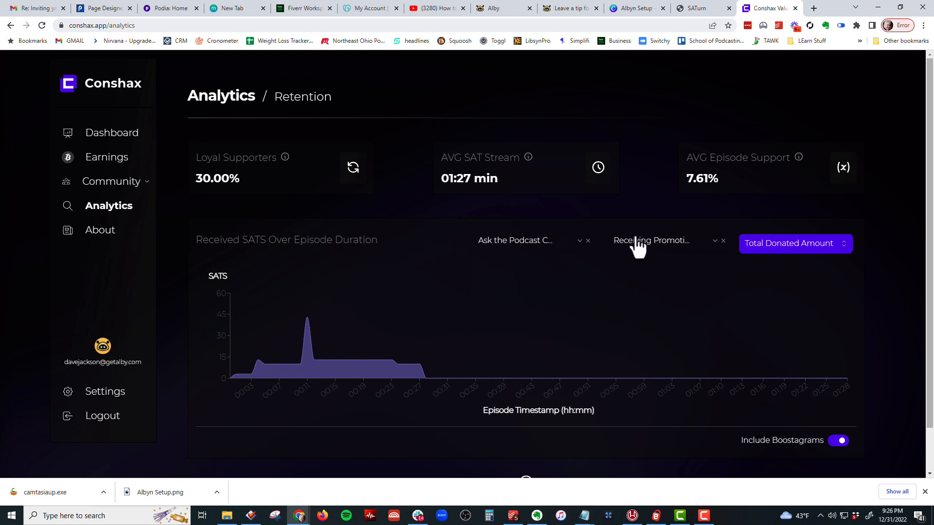
Switch the retention chart to another podcast and view its second, fourth and third episodes
{"action": "left_click", "coordinate": [664, 239]}
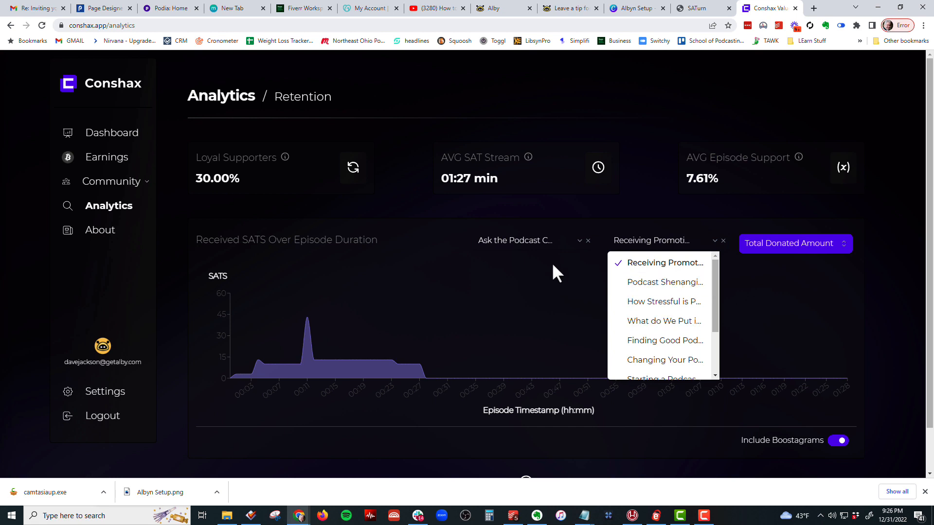
{"action": "left_click", "coordinate": [652, 240]}
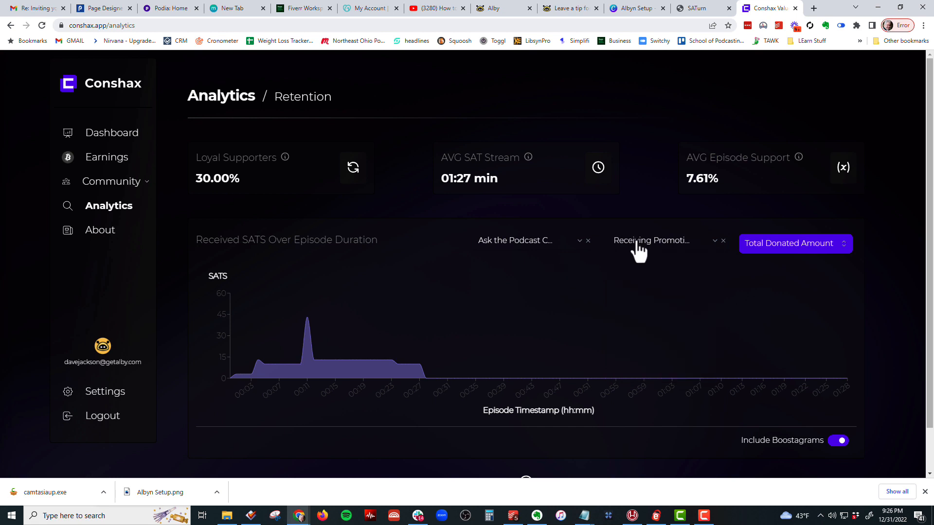
{"action": "left_click", "coordinate": [526, 240]}
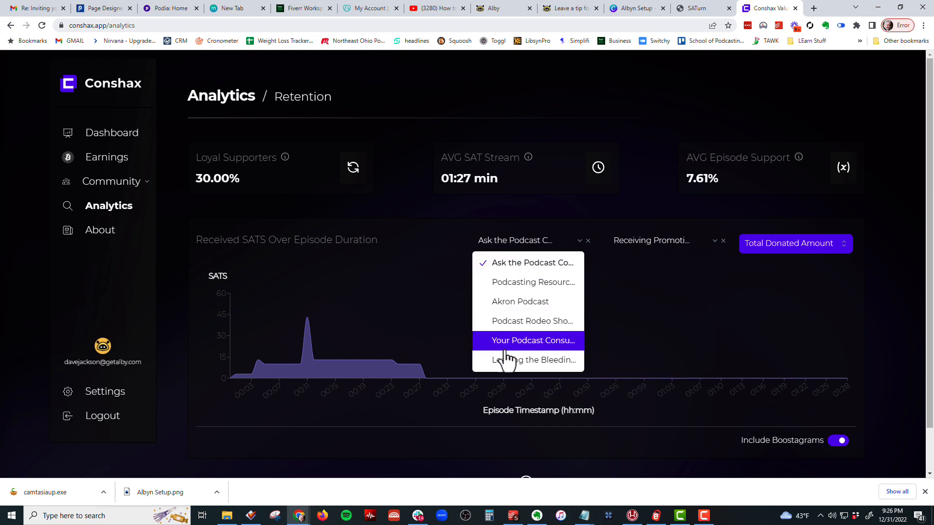
{"action": "left_click", "coordinate": [530, 340]}
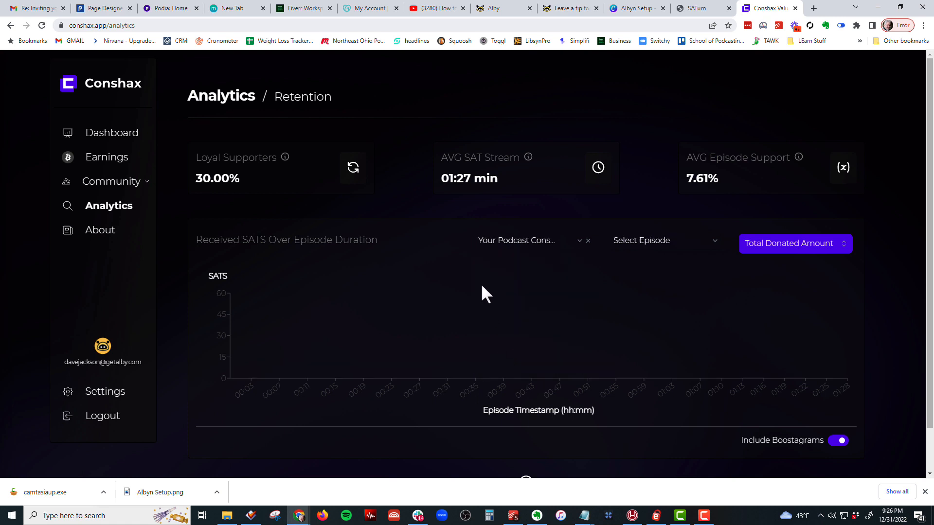
{"action": "left_click", "coordinate": [662, 244]}
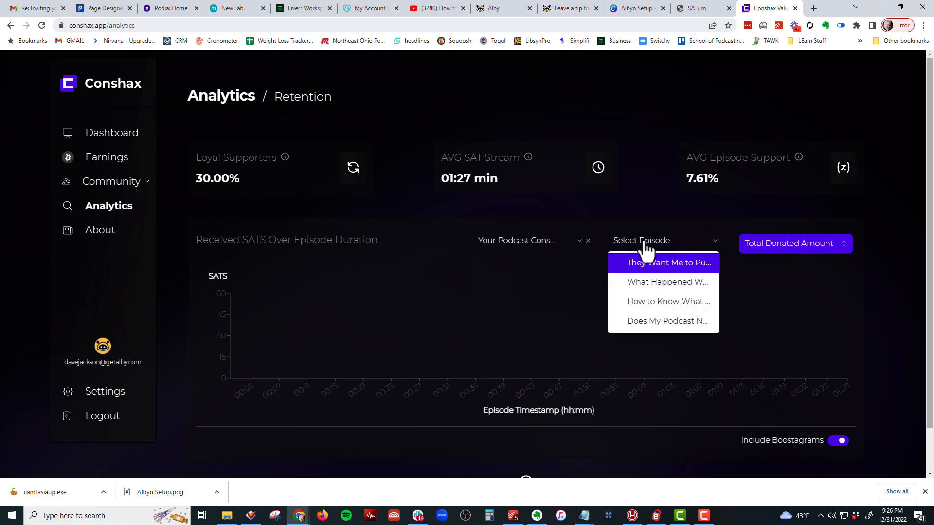
{"action": "left_click", "coordinate": [665, 282]}
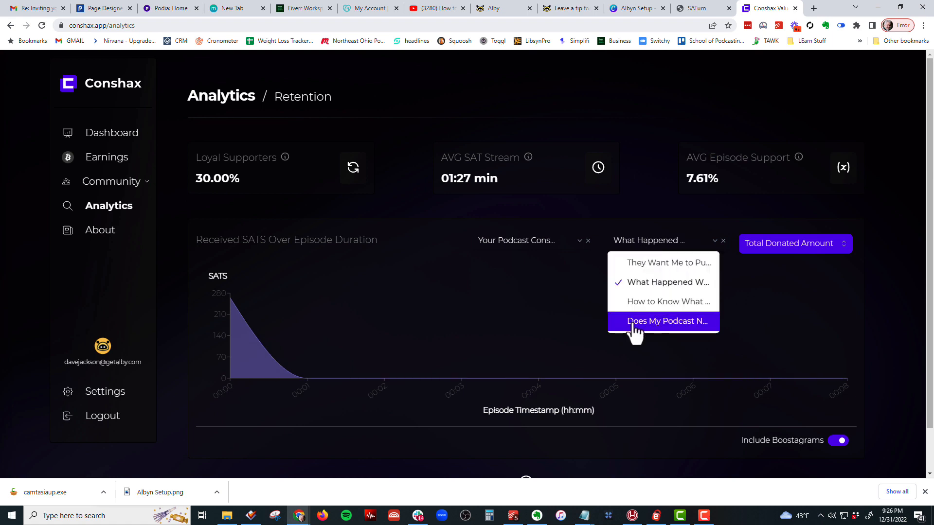
{"action": "left_click", "coordinate": [666, 321]}
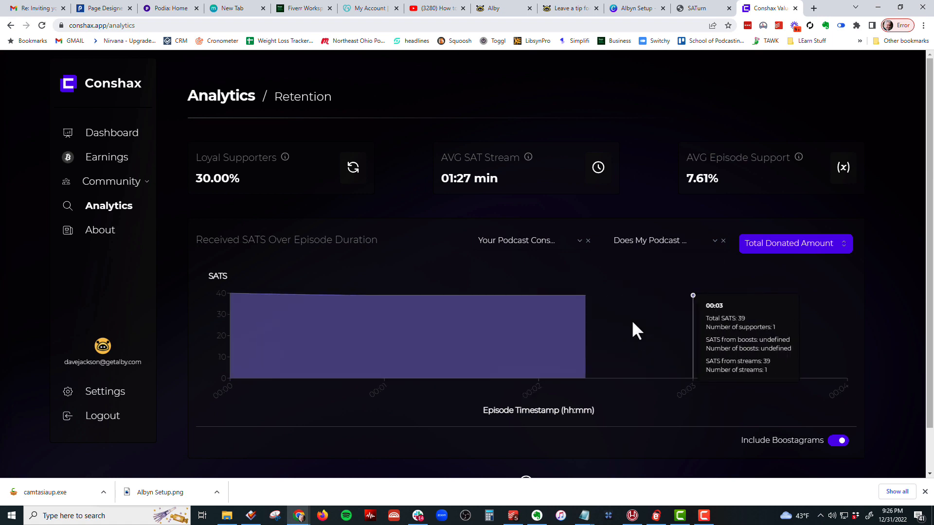
{"action": "left_click", "coordinate": [666, 241]}
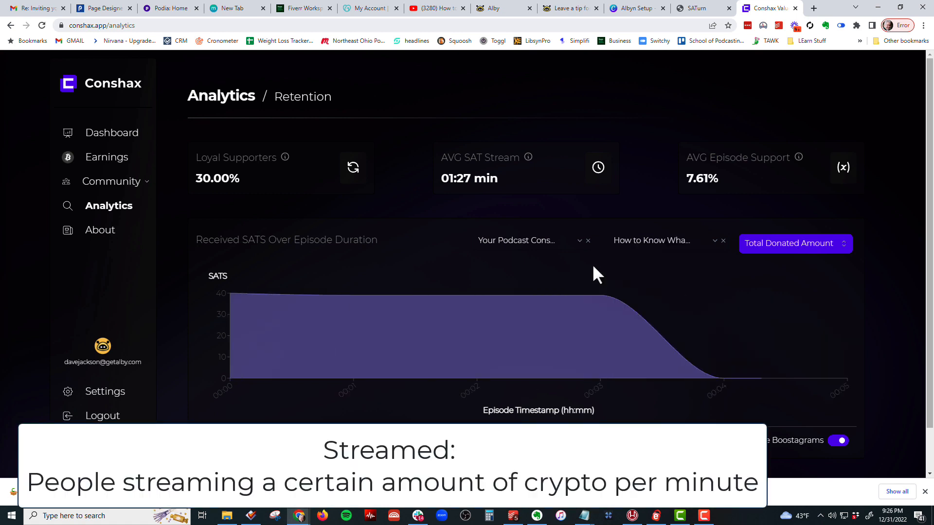
Switch back to the original podcast, chart a later episode, then return to the dashboard
{"action": "left_click", "coordinate": [523, 239]}
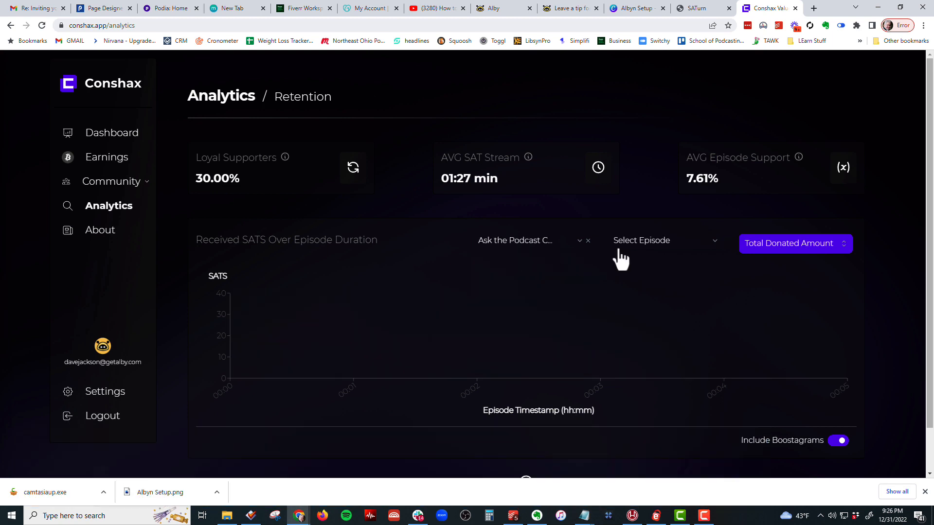
{"action": "left_click", "coordinate": [663, 239]}
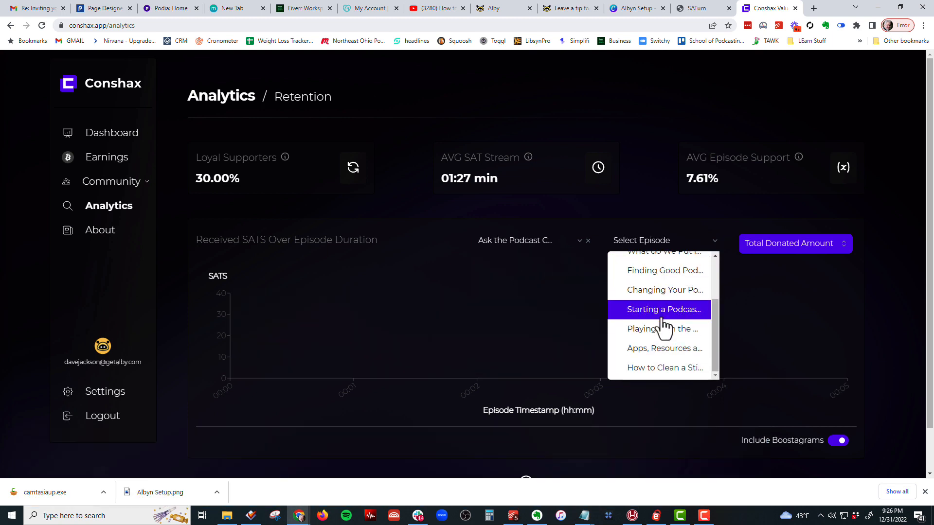
{"action": "left_click", "coordinate": [665, 348]}
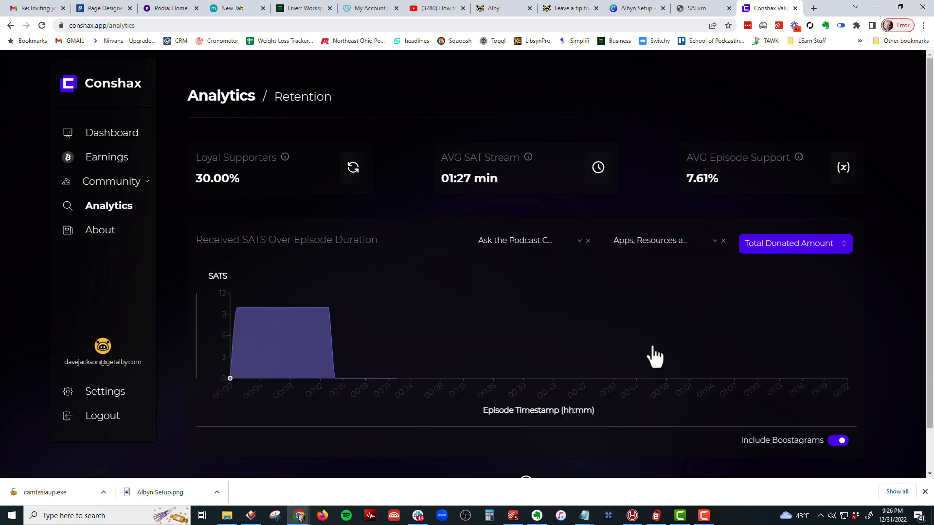
{"action": "mouse_move", "coordinate": [276, 276]}
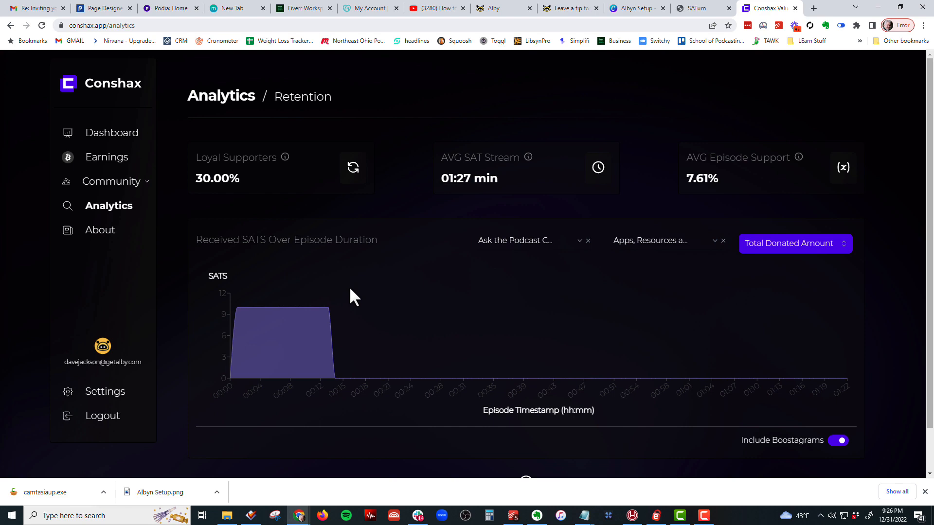
{"action": "left_click", "coordinate": [107, 157]}
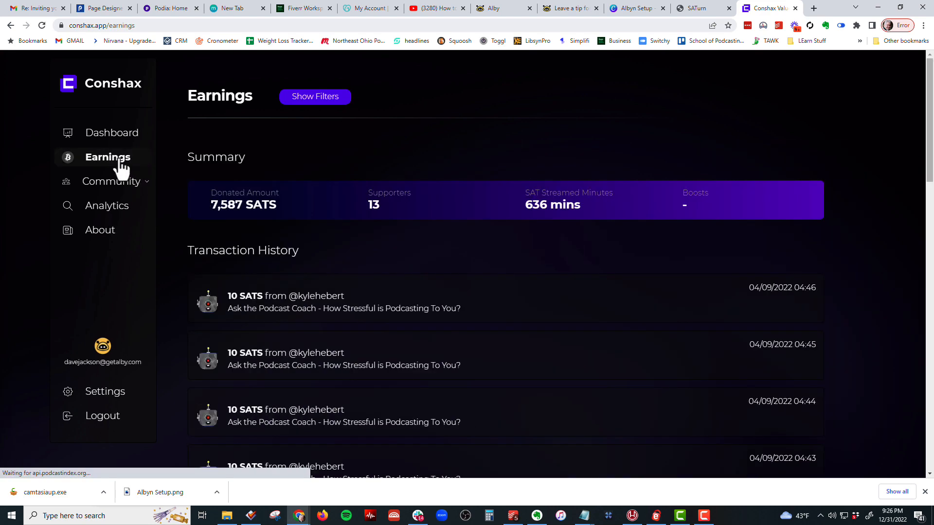
{"action": "left_click", "coordinate": [111, 132]}
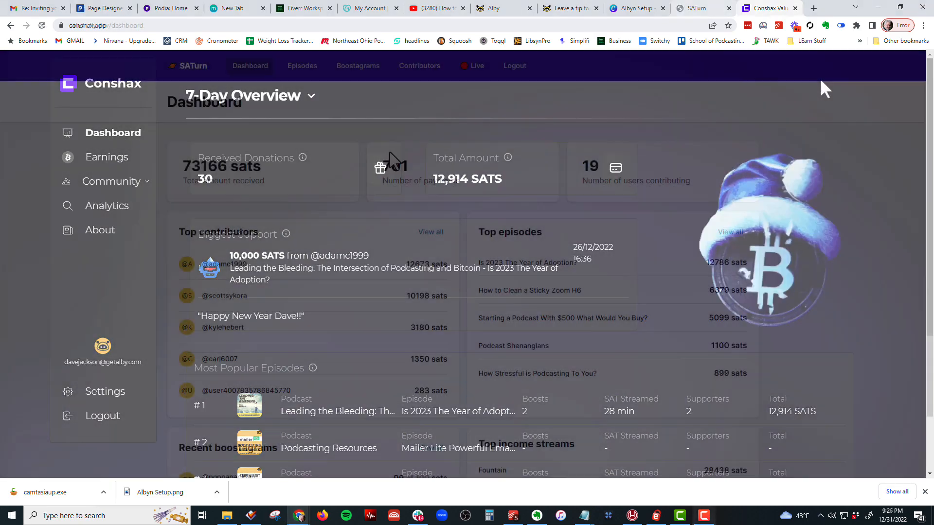
Review SATurn's dashboard: 73,166 sats from 701 payments by 19 users, plus recent boostagrams
{"action": "left_click", "coordinate": [690, 8]}
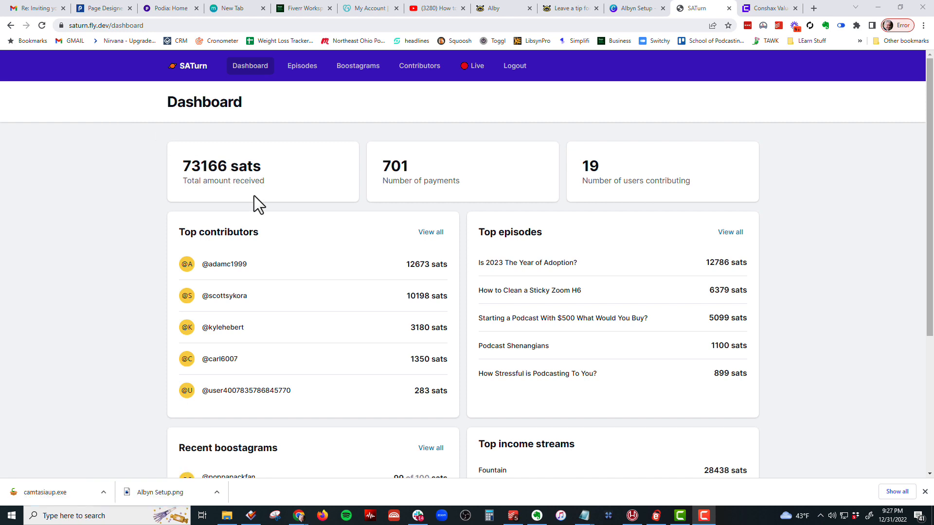
{"action": "scroll", "scroll_direction": "down", "scroll_amount": 3}
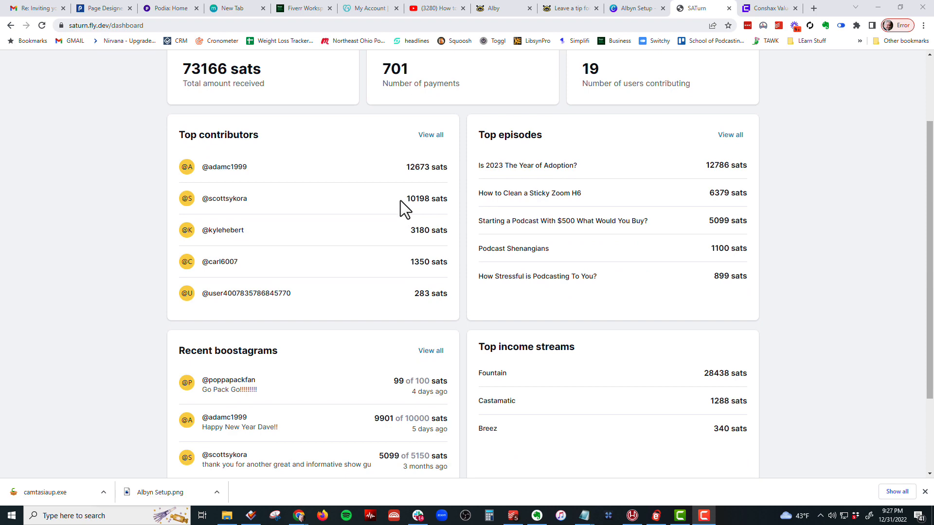
{"action": "mouse_move", "coordinate": [695, 172]}
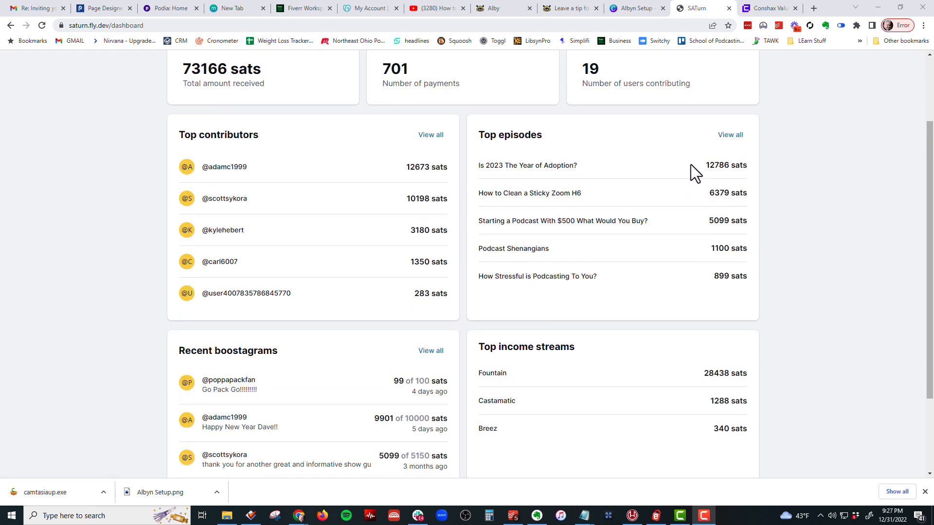
{"action": "scroll", "scroll_direction": "down", "scroll_amount": 3}
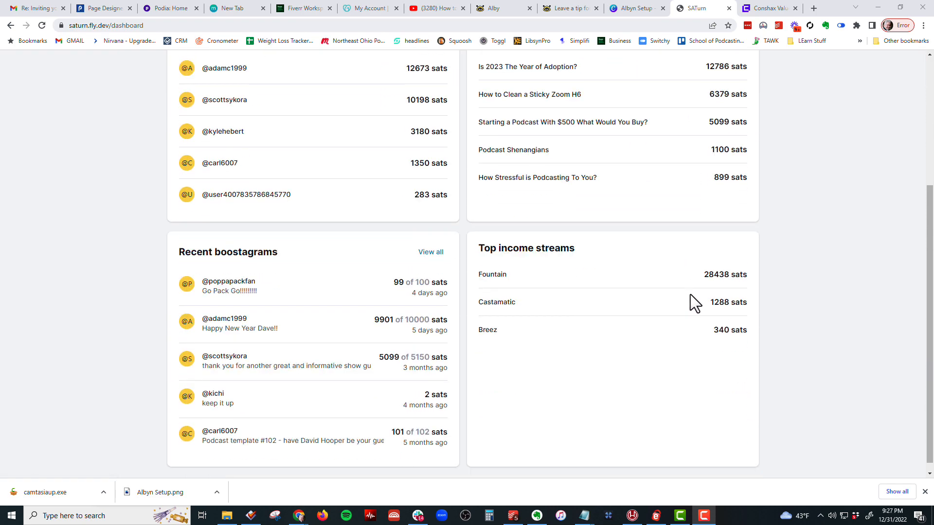
{"action": "scroll", "scroll_direction": "up", "scroll_amount": 3}
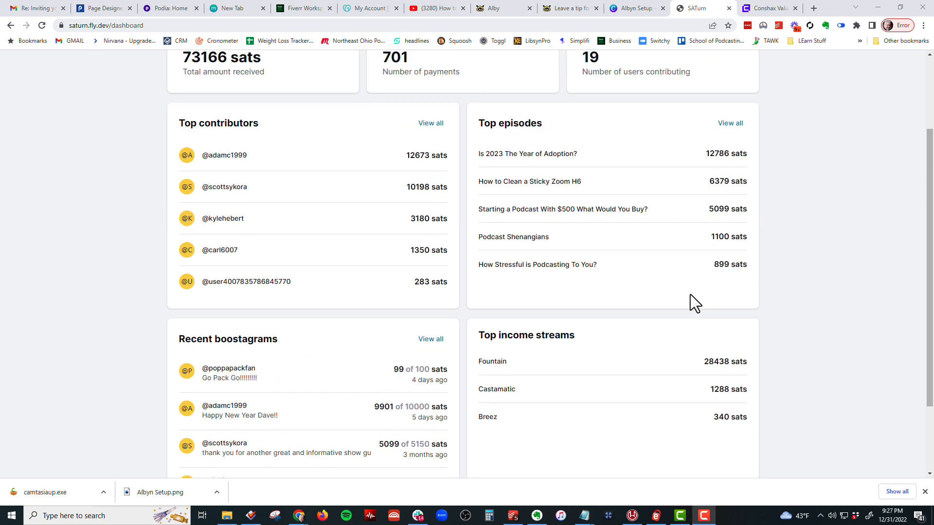
{"action": "scroll", "scroll_direction": "down", "scroll_amount": 3}
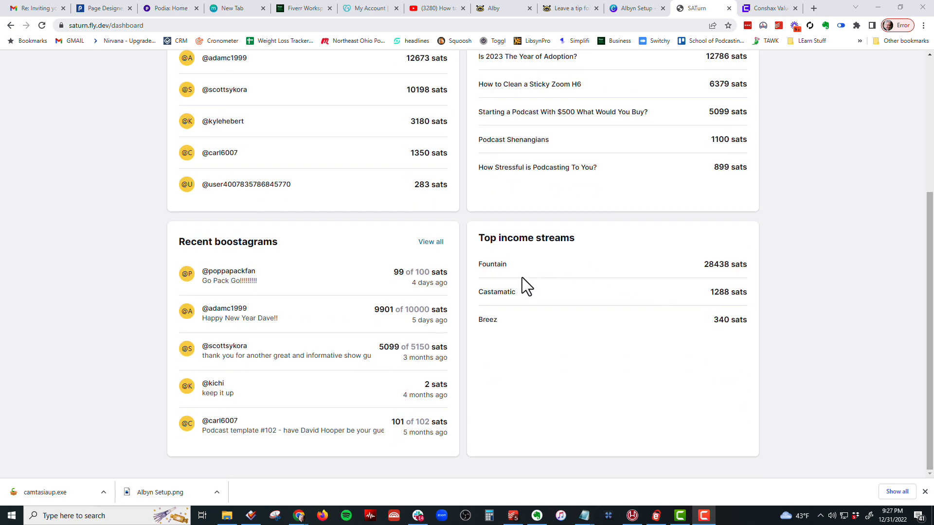
{"action": "mouse_move", "coordinate": [663, 323]}
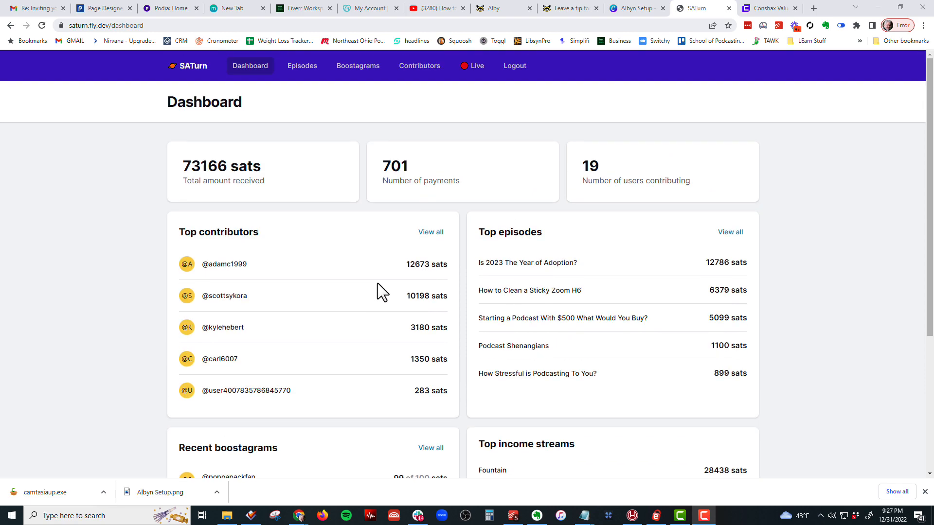
Open the 'Is 2023 The Year of Adoption?' episode page showing 12,786 sats earned
{"action": "left_click", "coordinate": [302, 66]}
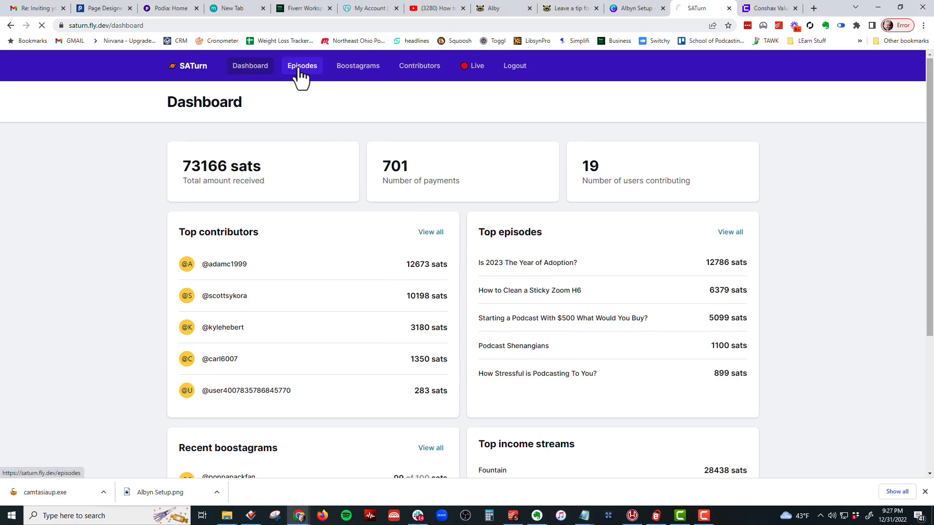
{"action": "left_click", "coordinate": [302, 66]}
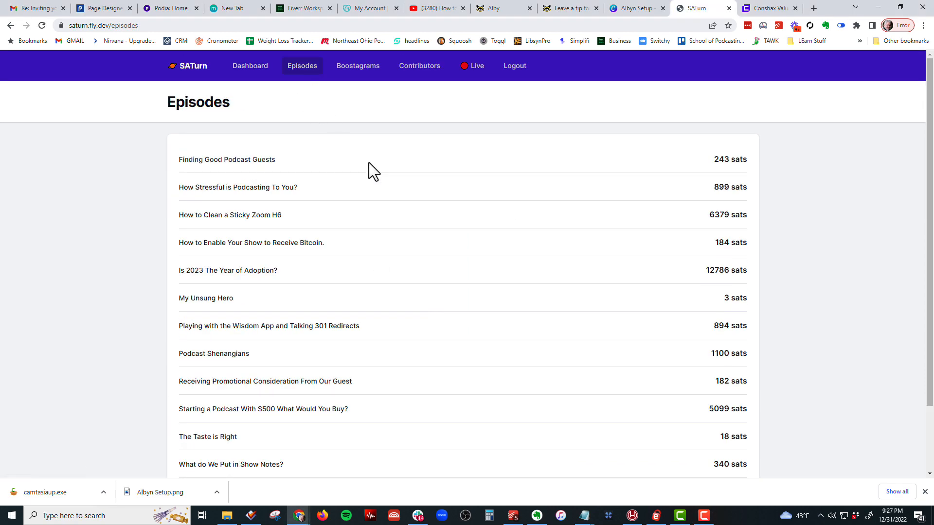
{"action": "scroll", "scroll_direction": "down", "scroll_amount": 3}
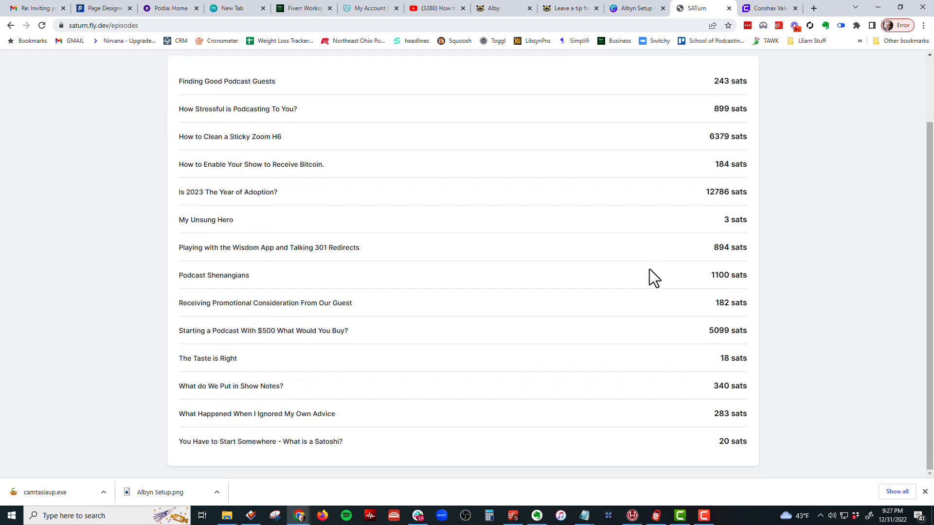
{"action": "mouse_move", "coordinate": [719, 189]}
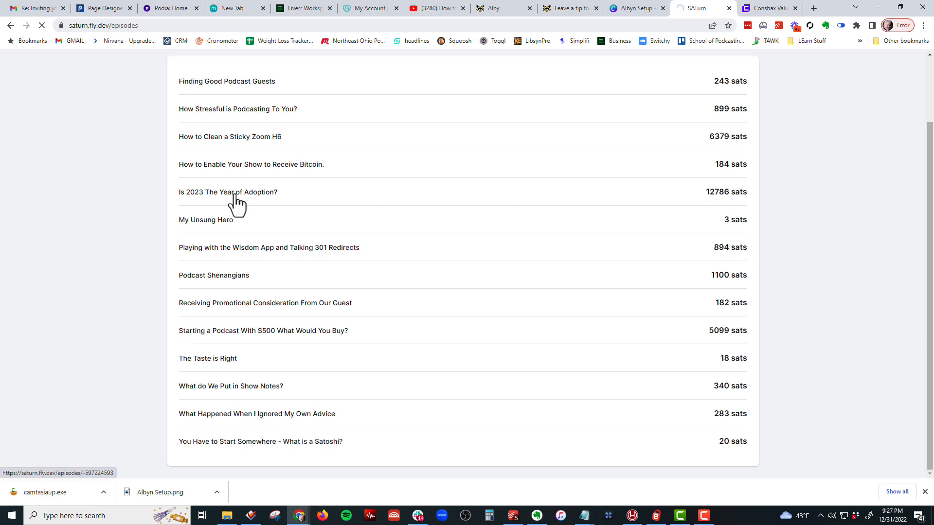
{"action": "left_click", "coordinate": [228, 192]}
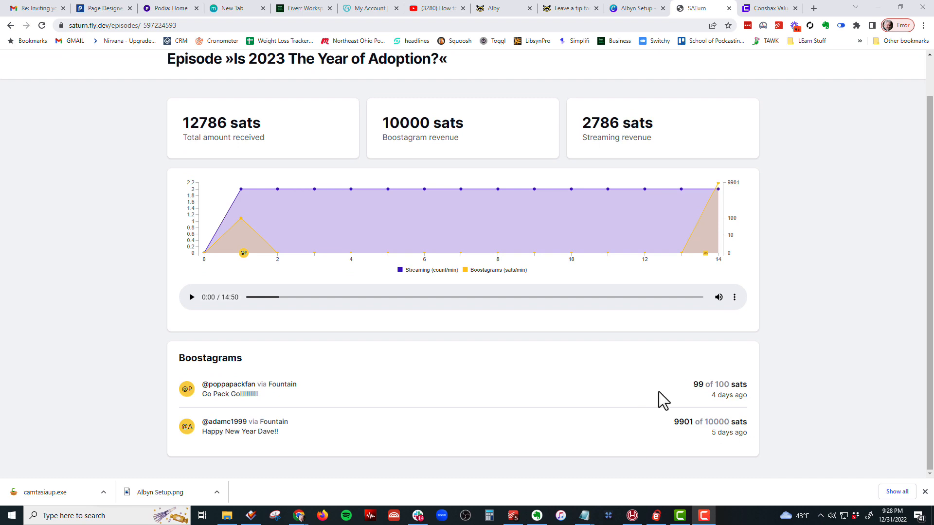
{"action": "mouse_move", "coordinate": [834, 88]}
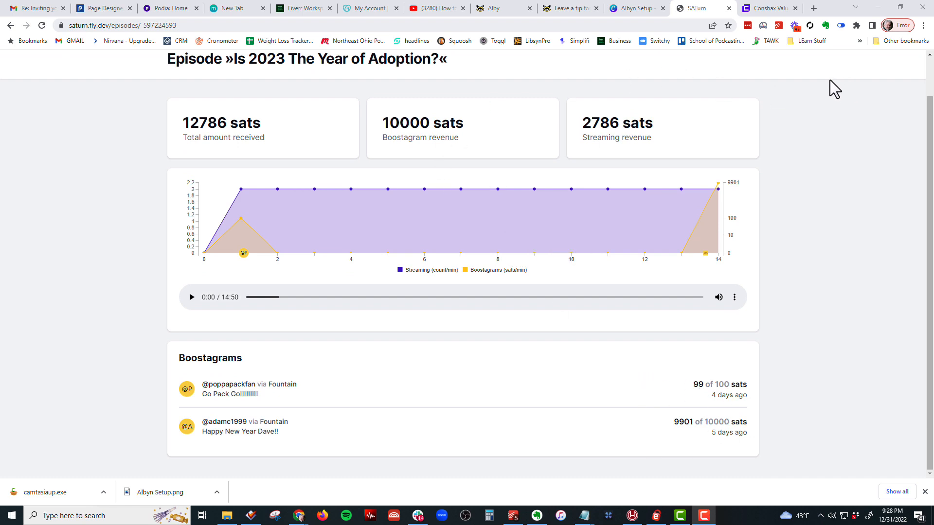
{"action": "left_click", "coordinate": [357, 66]}
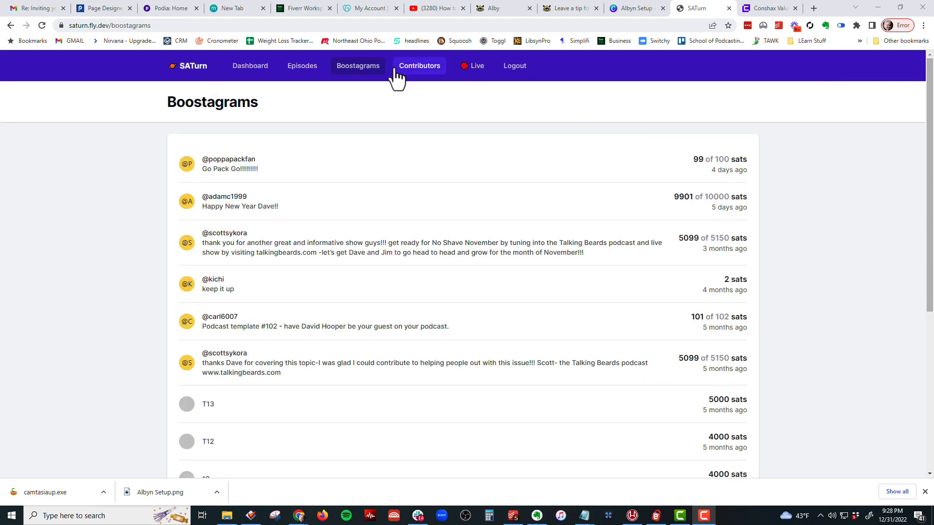
{"action": "mouse_move", "coordinate": [357, 66]}
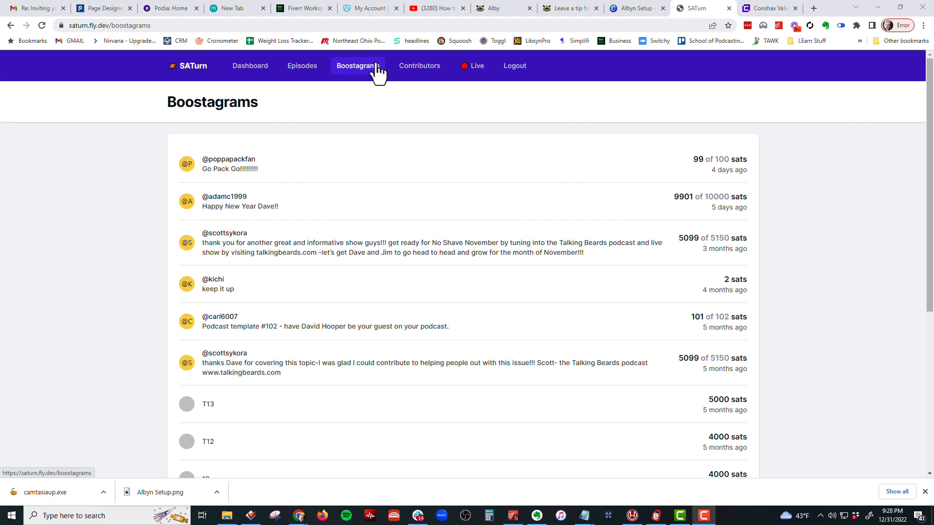
{"action": "left_click", "coordinate": [420, 66]}
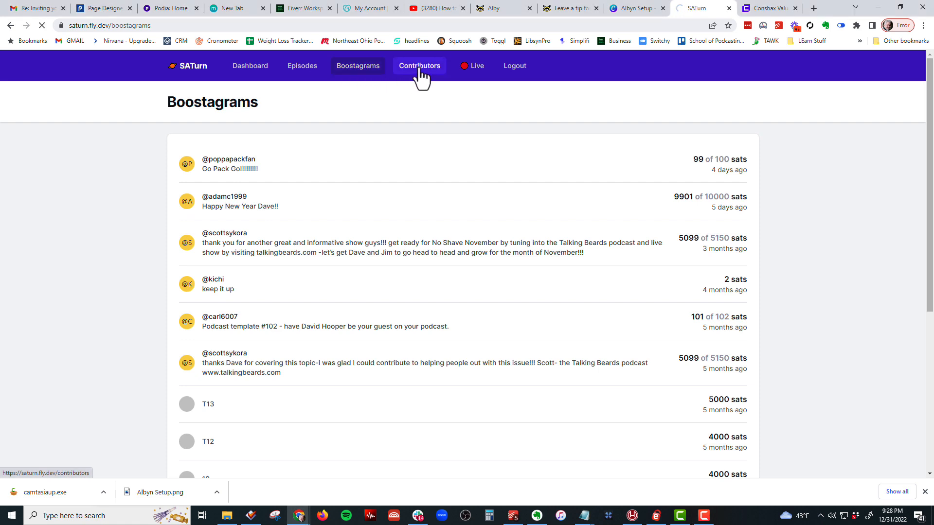
{"action": "left_click", "coordinate": [419, 65]}
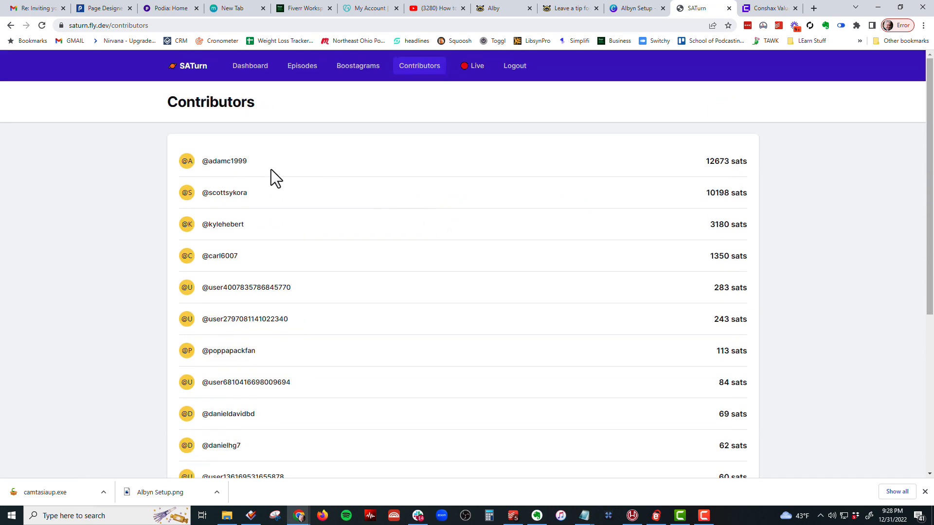
{"action": "mouse_move", "coordinate": [465, 125]}
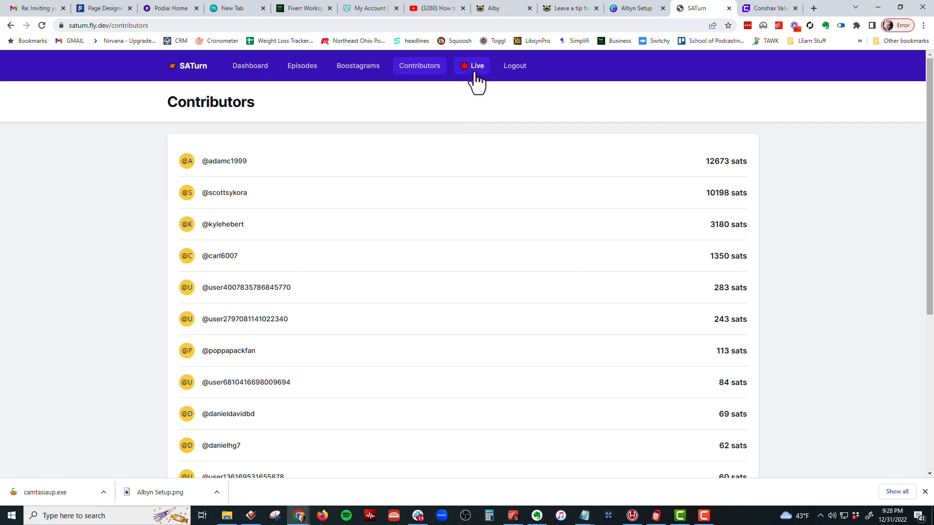
Browse SATurn's Live payment feed, including the 9,901-sat boost, then return to Dashboard
{"action": "left_click", "coordinate": [476, 66]}
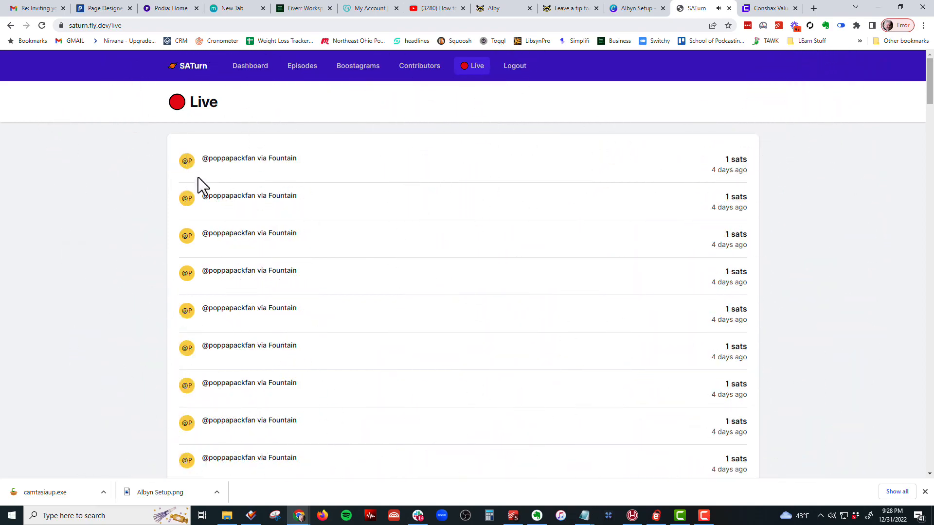
{"action": "left_click", "coordinate": [472, 66]}
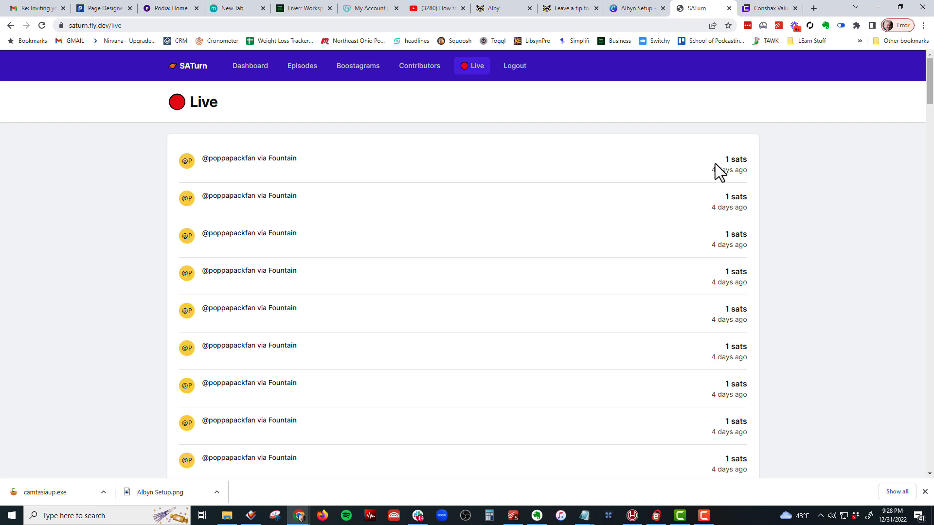
{"action": "scroll", "scroll_direction": "down", "scroll_amount": 3}
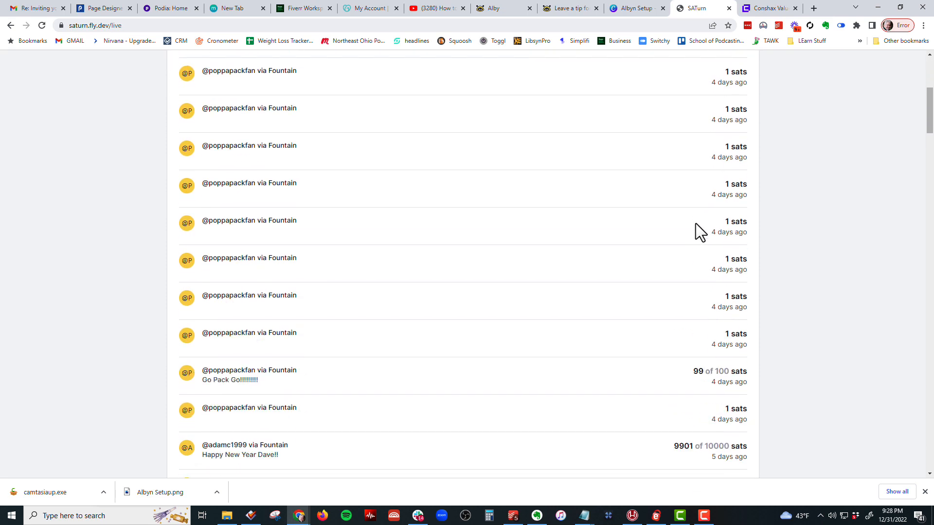
{"action": "scroll", "scroll_direction": "up", "scroll_amount": 3}
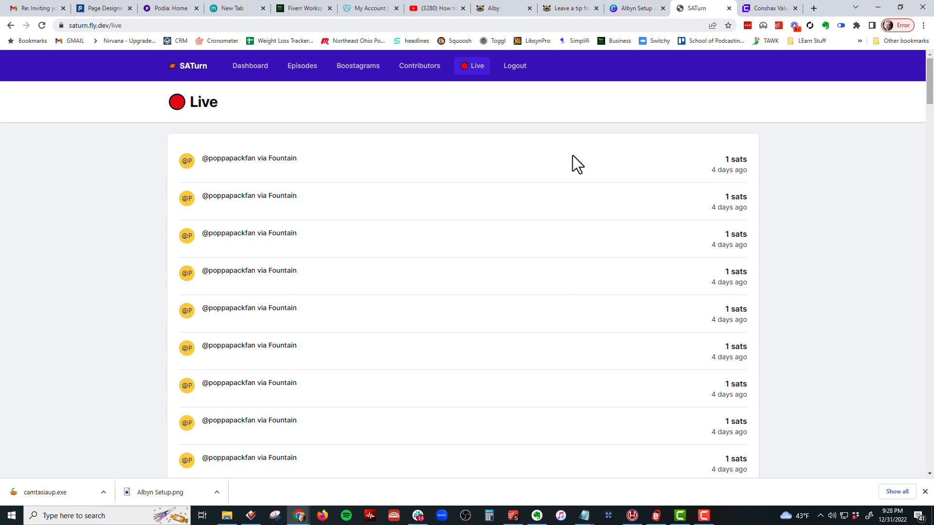
{"action": "mouse_move", "coordinate": [466, 106]}
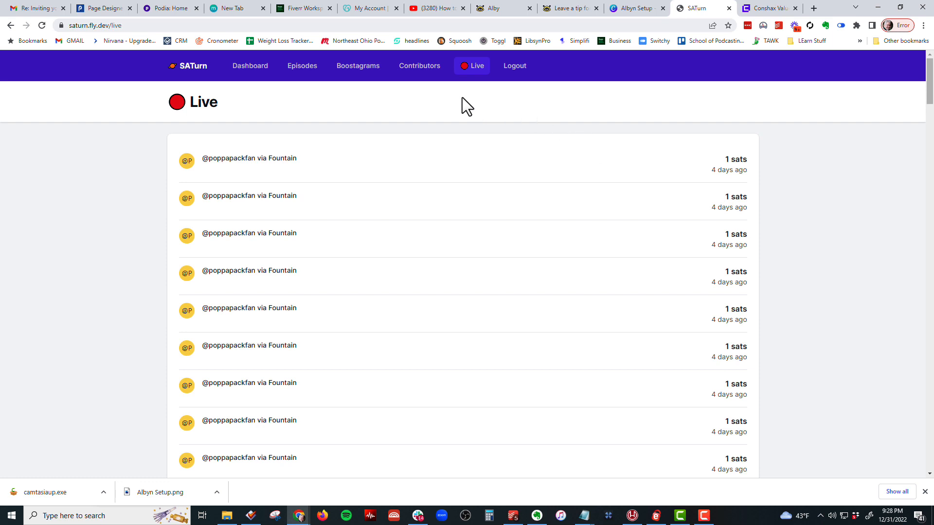
{"action": "mouse_move", "coordinate": [514, 65]}
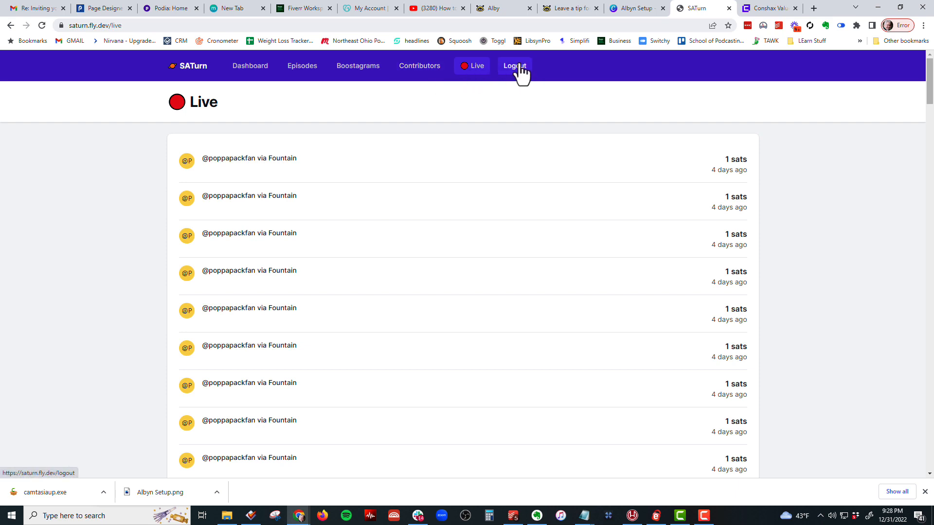
{"action": "mouse_move", "coordinate": [249, 66]}
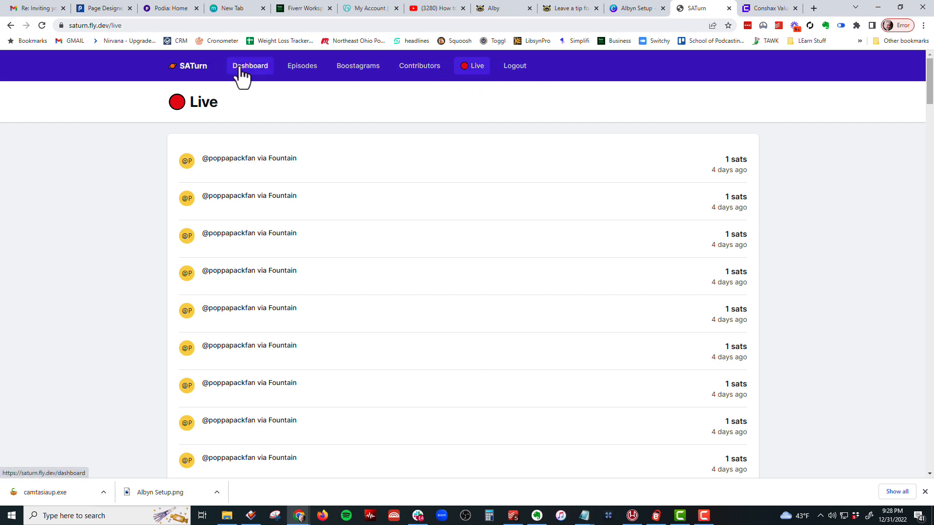
{"action": "left_click", "coordinate": [250, 65]}
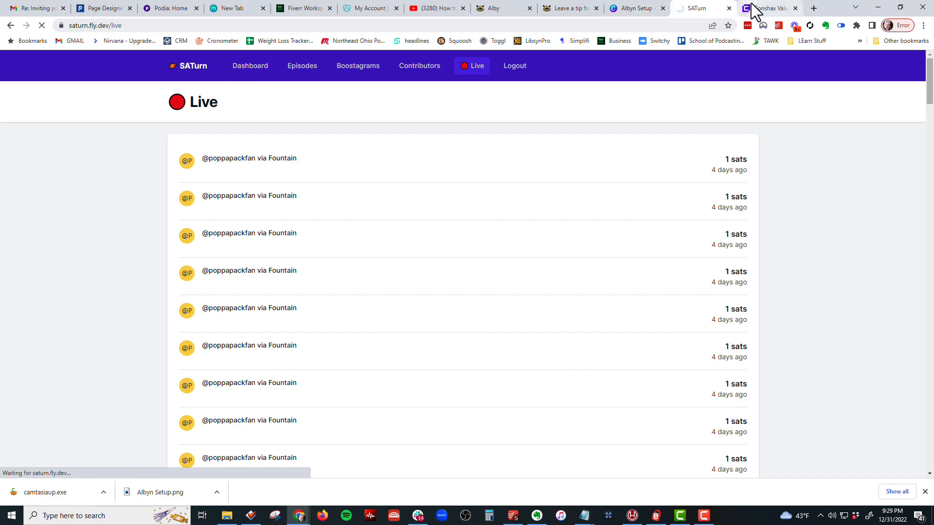
Show the Conshax Dashboard with 30 donations totalling 12,914 sats over 7 days
{"action": "left_click", "coordinate": [766, 8]}
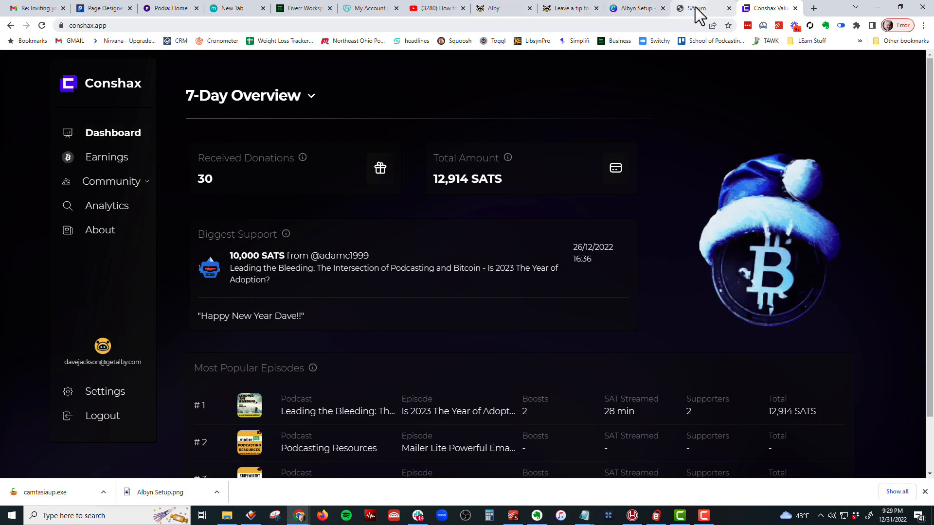
{"action": "mouse_move", "coordinate": [569, 8]}
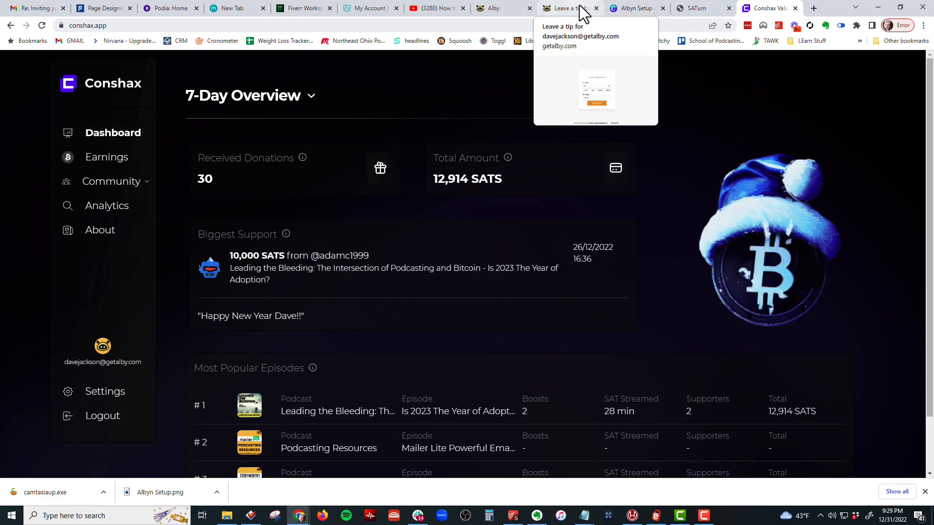
Browse the Alby blog posts, then open the getalby.com home page via the logo
{"action": "left_click", "coordinate": [501, 8]}
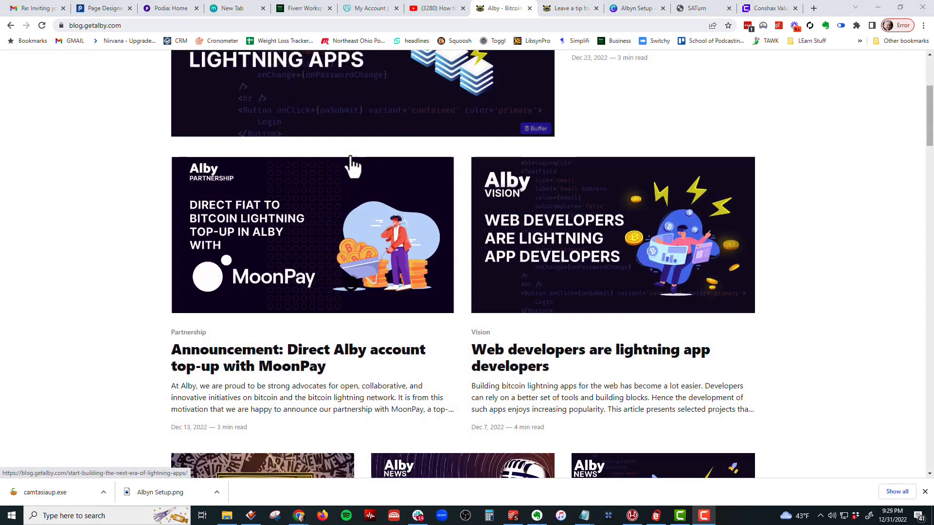
{"action": "scroll", "scroll_direction": "down", "scroll_amount": 3}
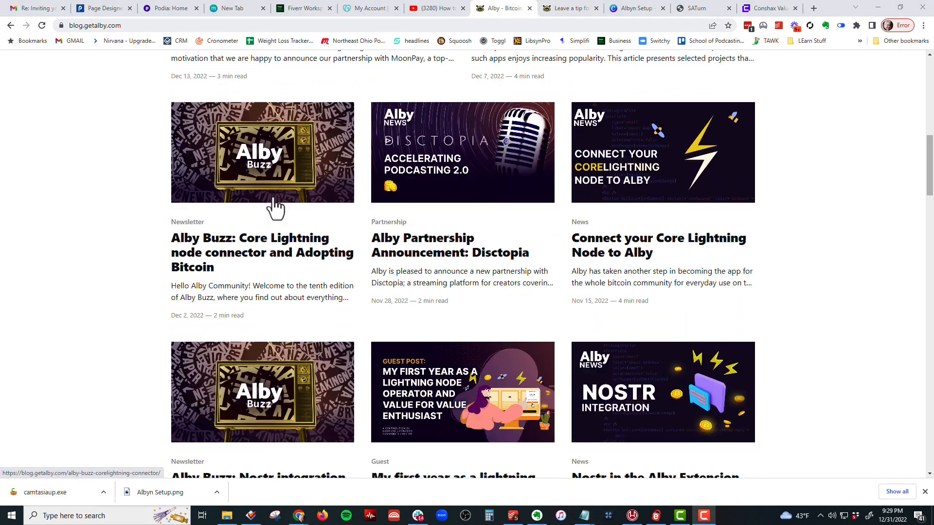
{"action": "scroll", "scroll_direction": "down", "scroll_amount": 3}
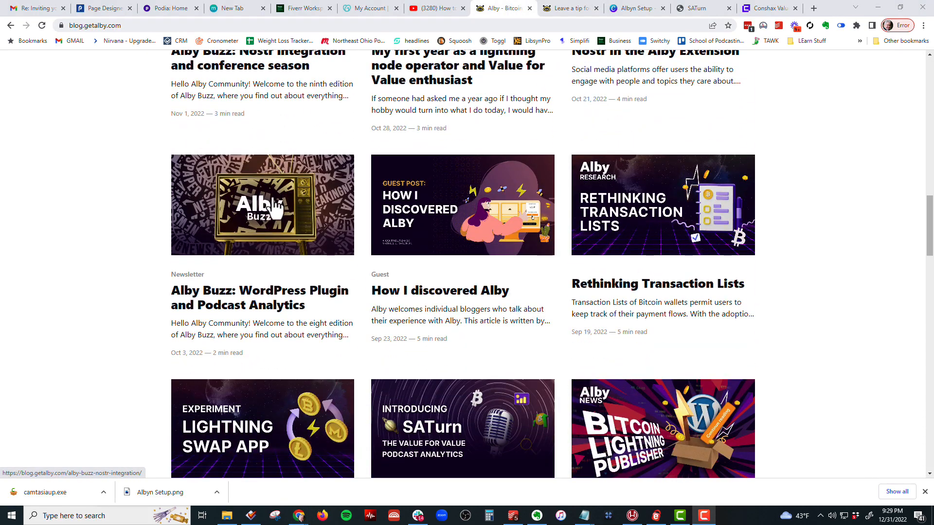
{"action": "scroll", "scroll_direction": "down", "scroll_amount": 3}
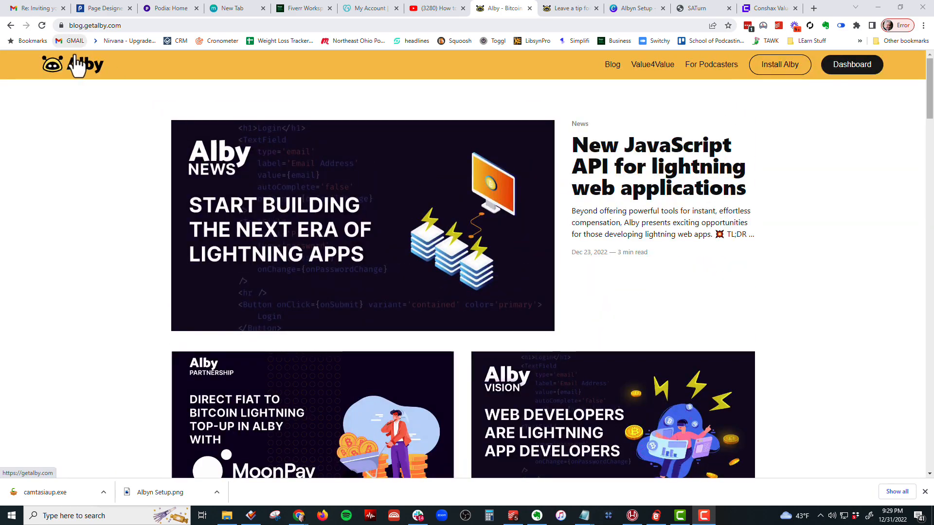
{"action": "left_click", "coordinate": [72, 64]}
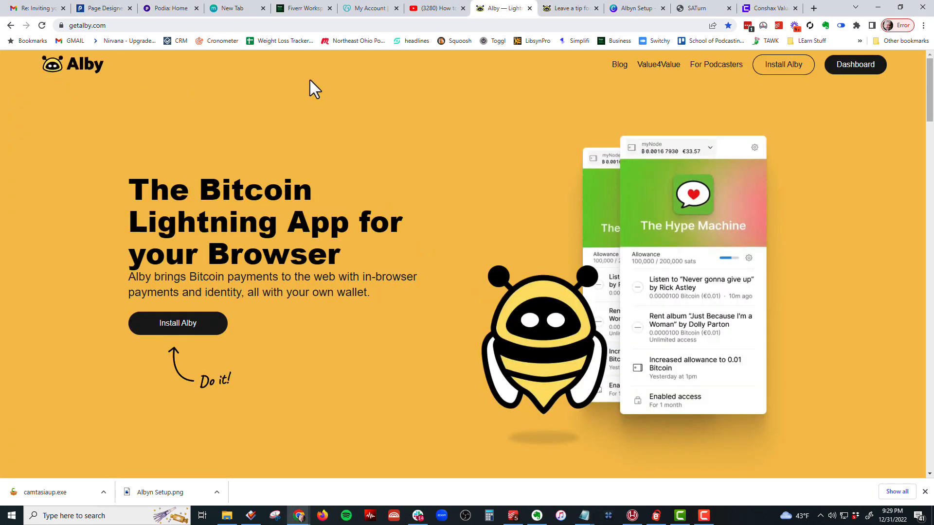
{"action": "mouse_move", "coordinate": [638, 77]}
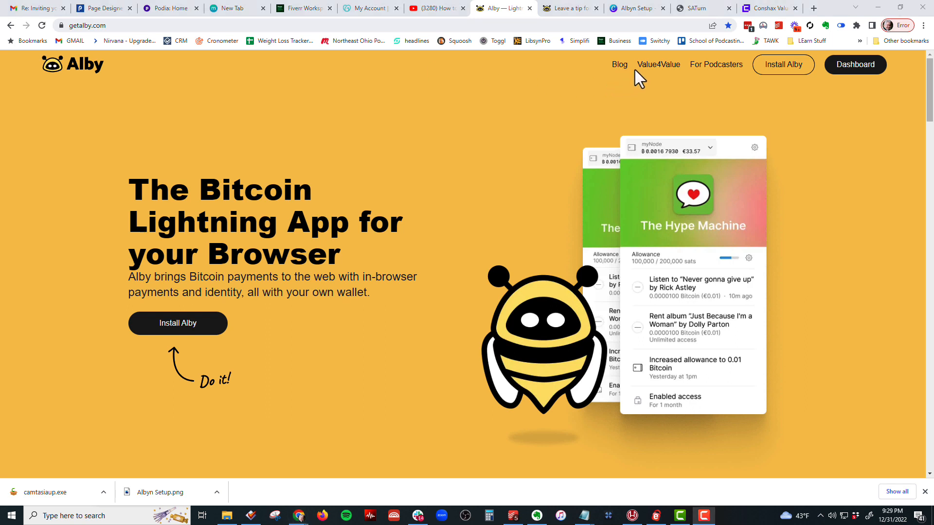
{"action": "mouse_move", "coordinate": [680, 113]}
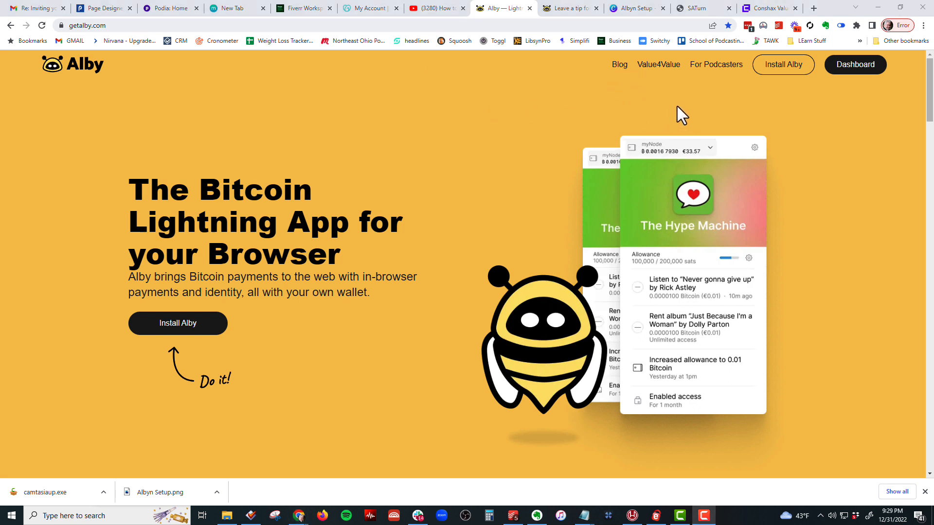